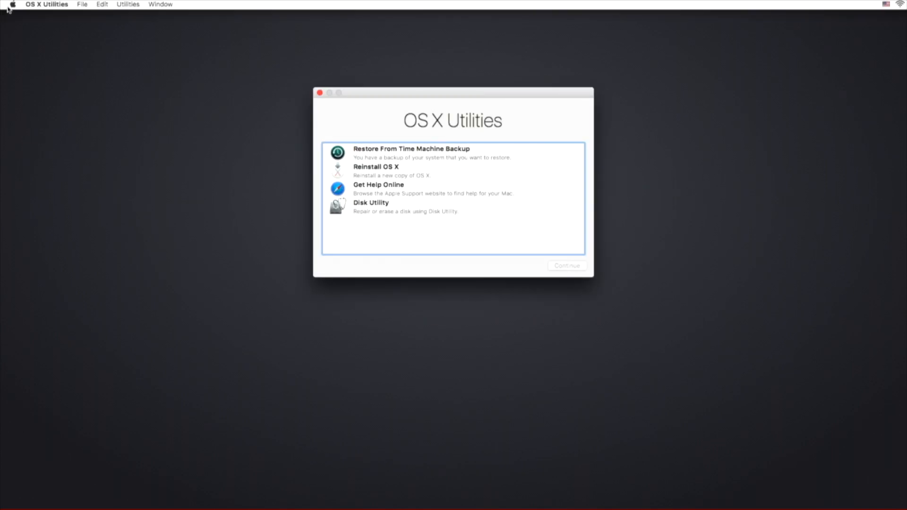
Show the OS X Utilities menu listing Firmware Password Utility, Network Utility and Terminal.
left_click(128, 4)
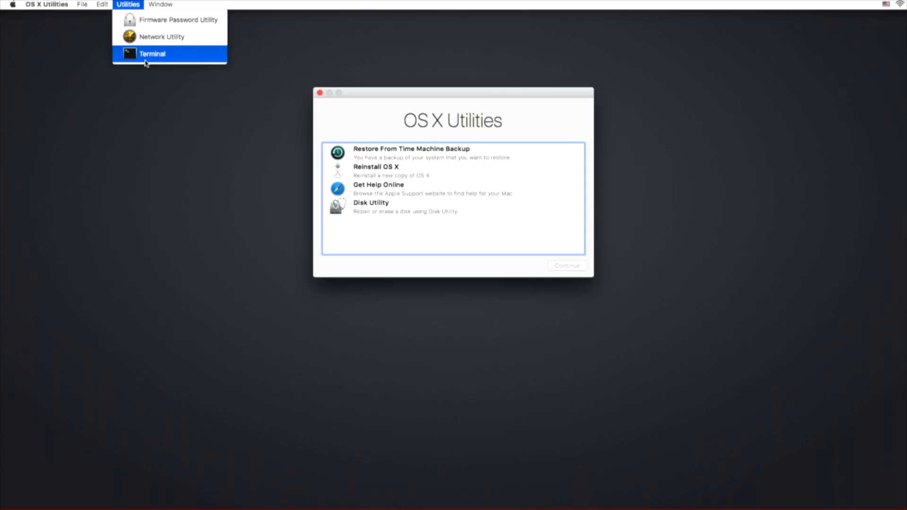
Launch Terminal and run 'csrutil status', which shows System Integrity Protection enabled.
left_click(152, 53)
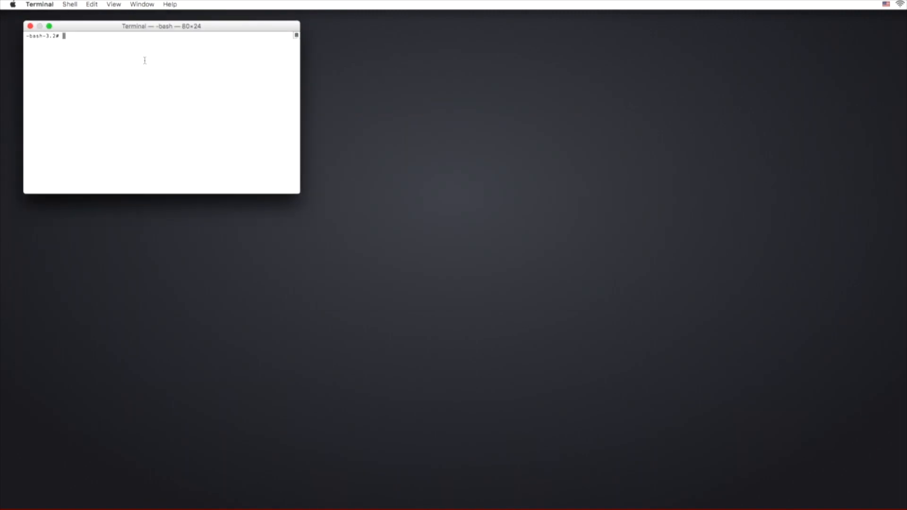
type("csrutil")
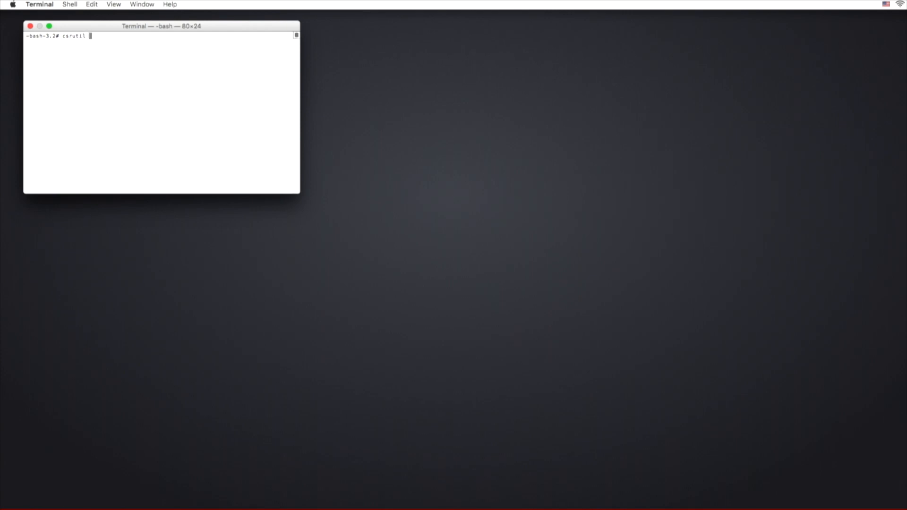
type("status")
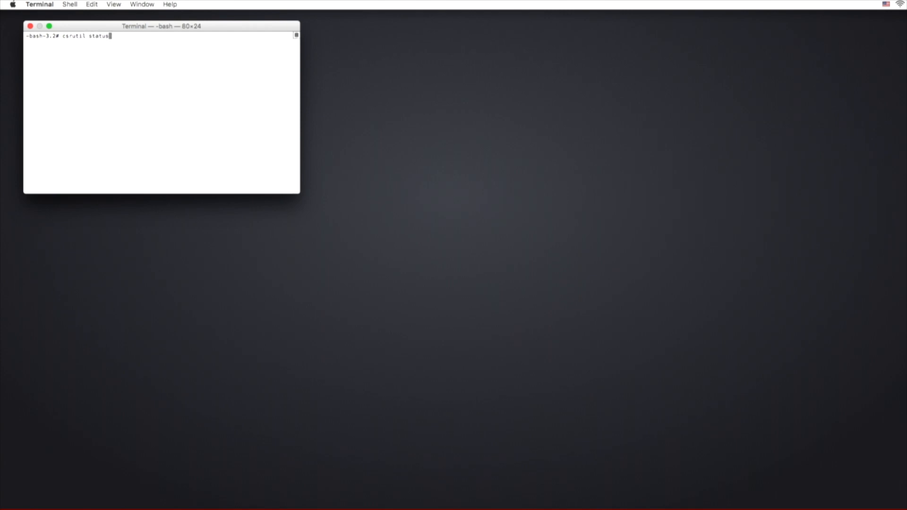
key("Return")
type("csrutil dis")
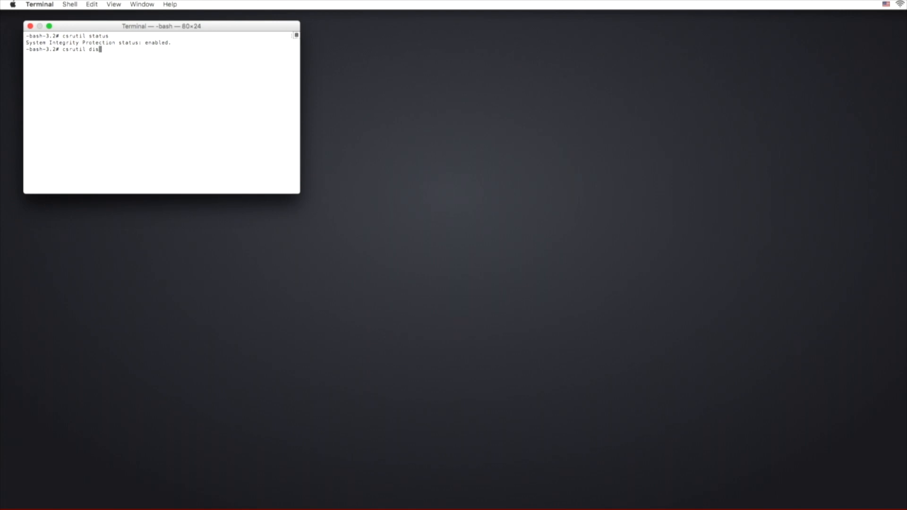
Run 'csrutil disable', then restart from the Apple menu.
type("able")
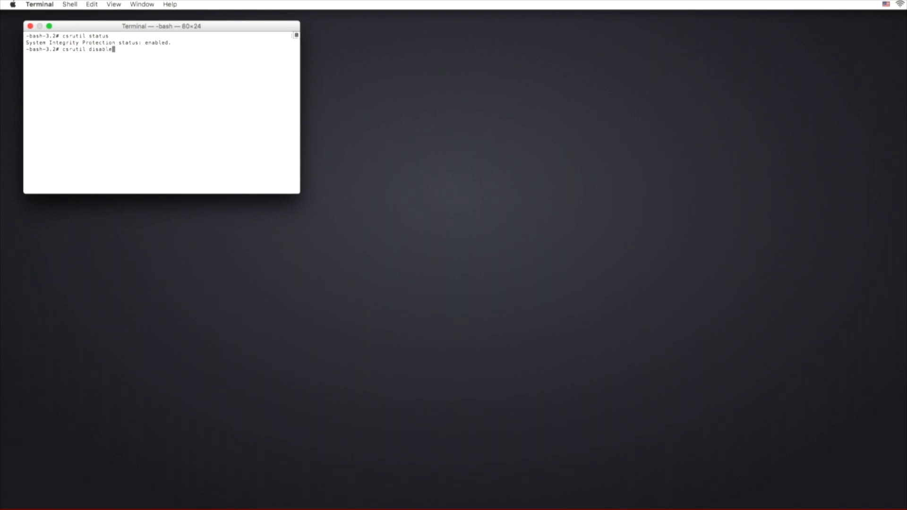
key("Return")
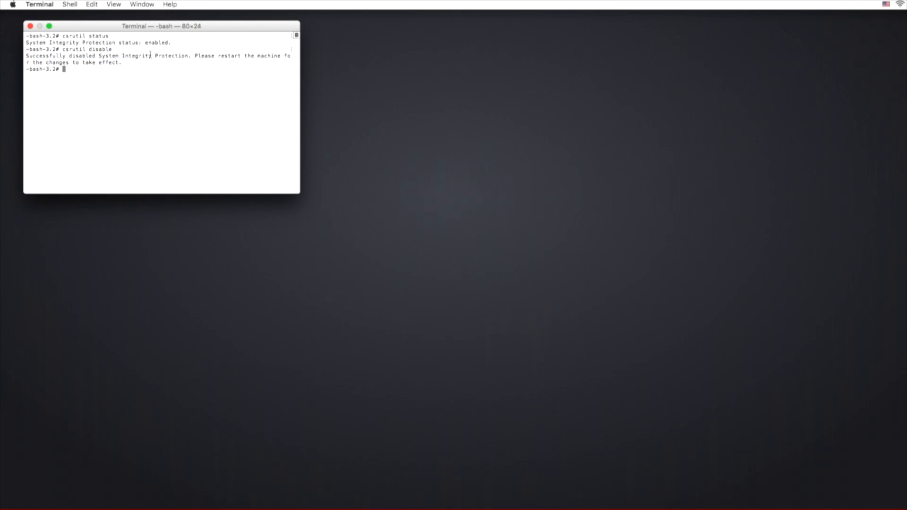
mouse_move(11, 6)
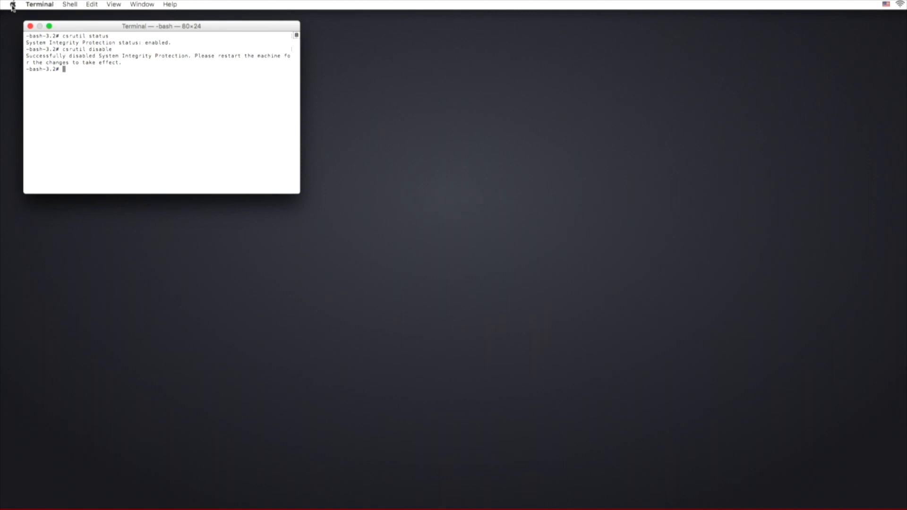
left_click(11, 5)
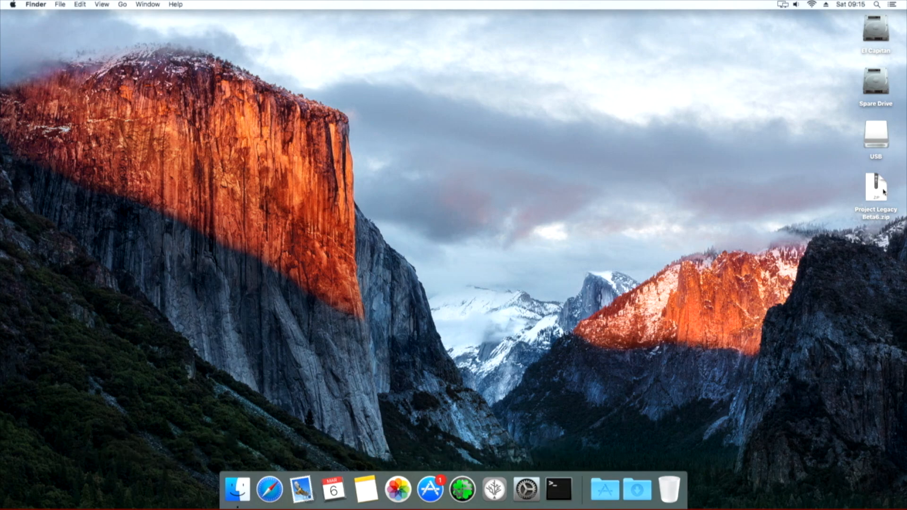
Extract Project Legacy Beta6.zip and browse its Bless OpenCore, Clover Configurator and EFI items.
double_click(875, 185)
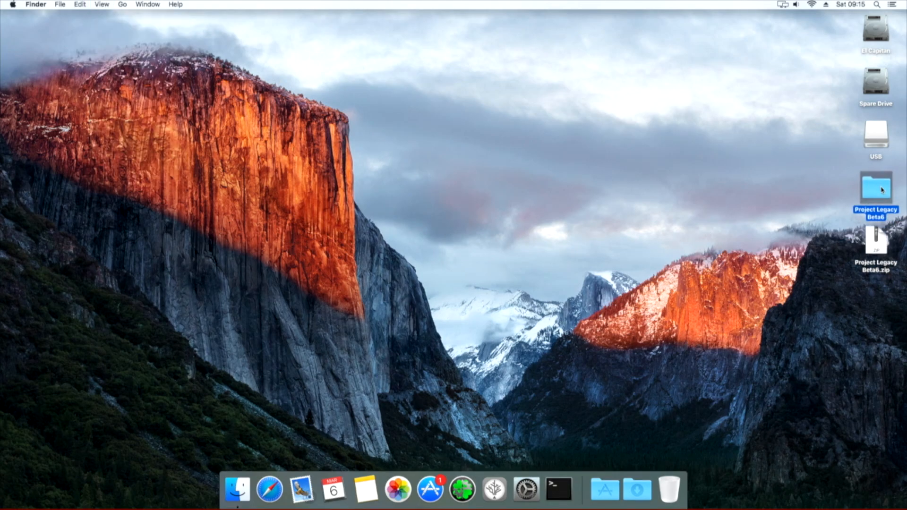
double_click(876, 188)
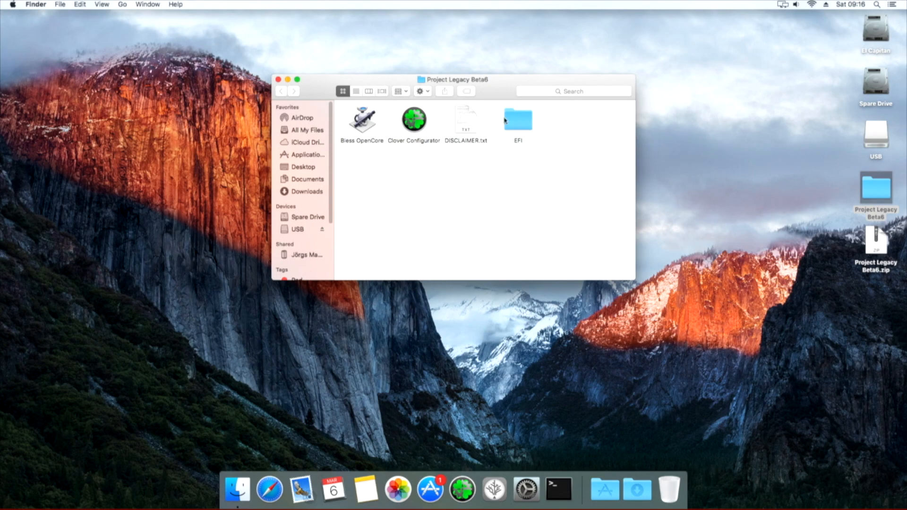
left_click(361, 122)
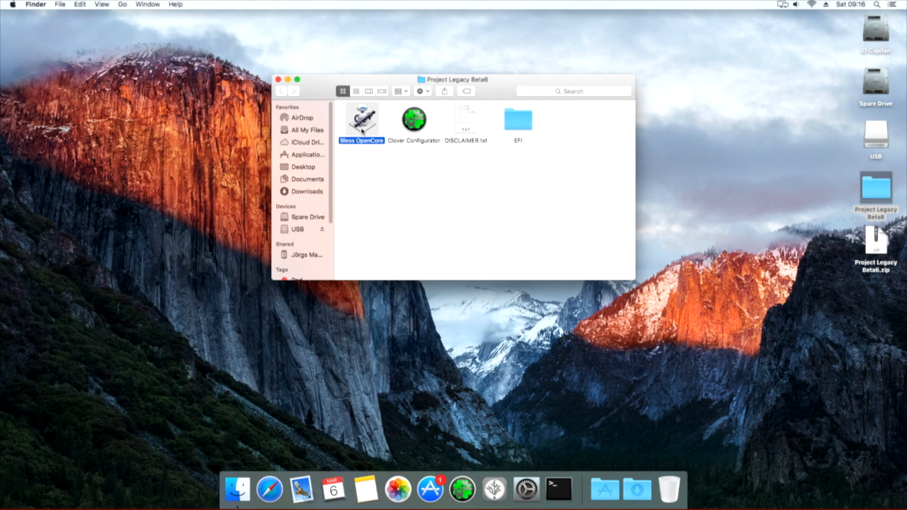
left_click(414, 120)
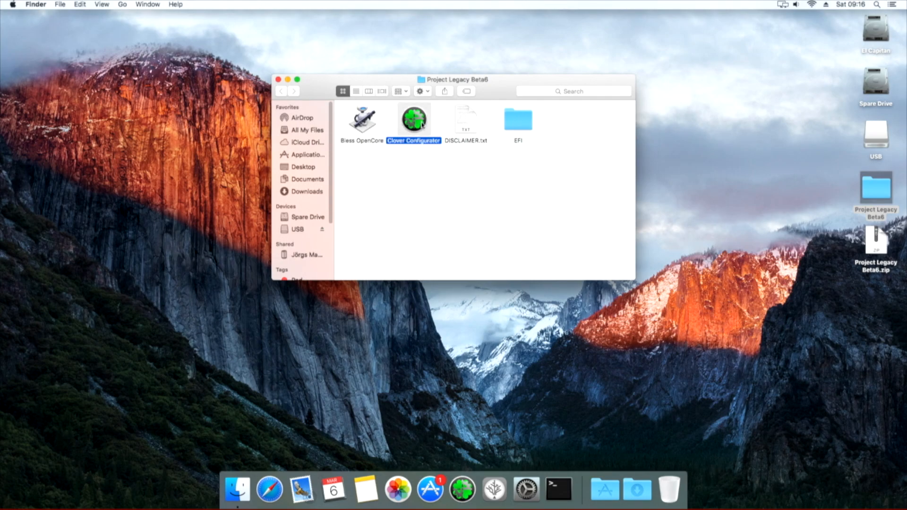
left_click(508, 114)
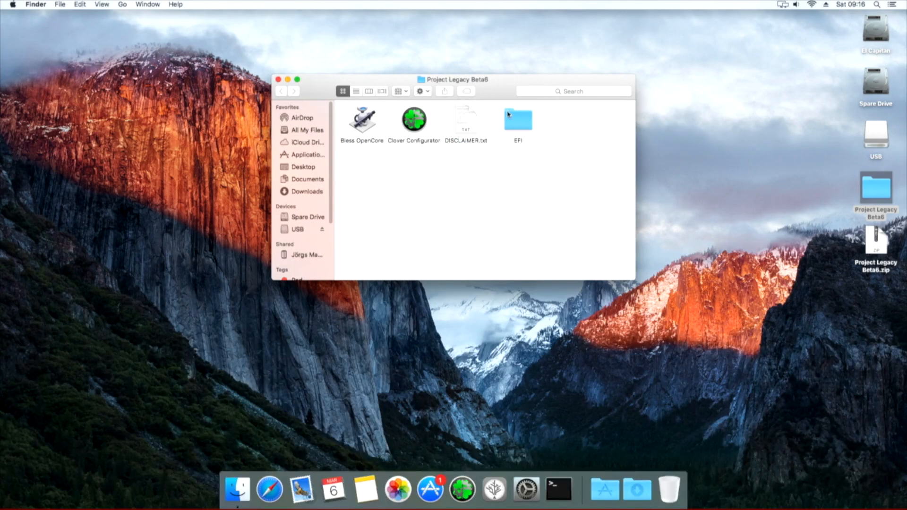
left_click(122, 4)
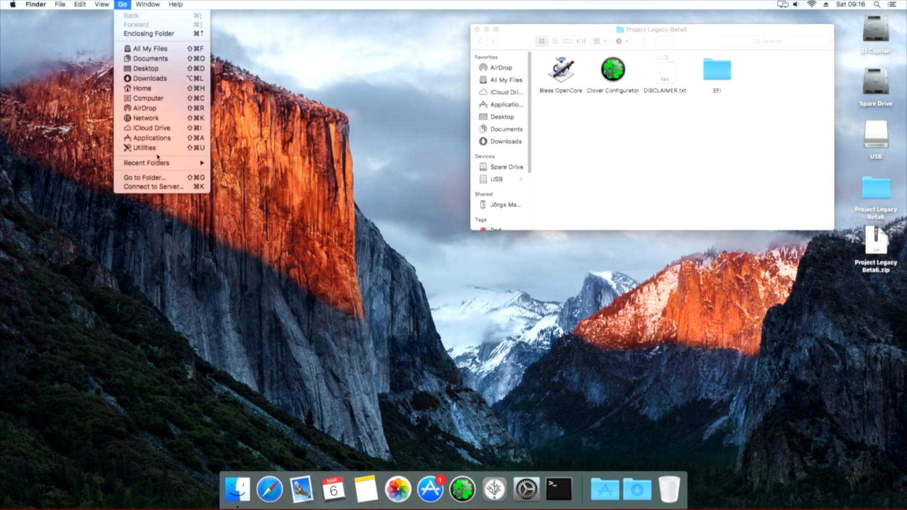
Erase the 500 GB ST3500630AS disk as 'BigSur' using GUID Partition Map.
left_click(144, 147)
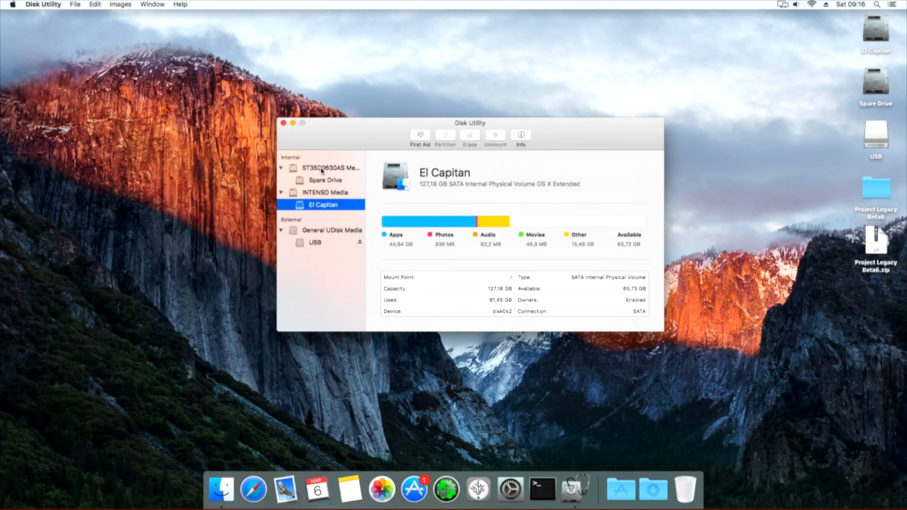
left_click(331, 168)
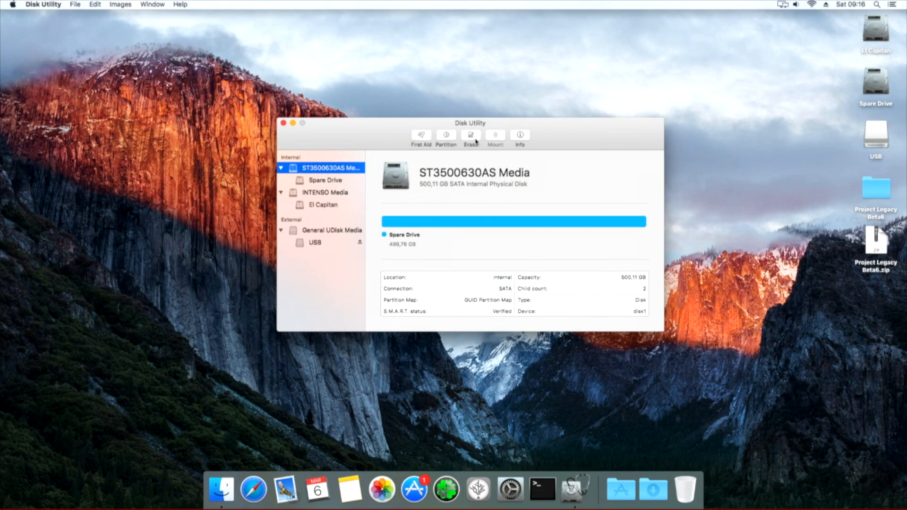
left_click(470, 138)
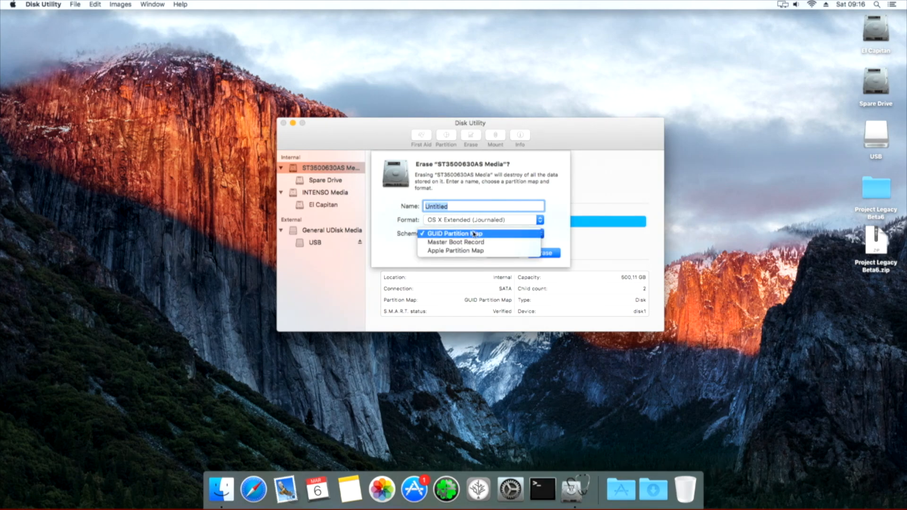
left_click(456, 233)
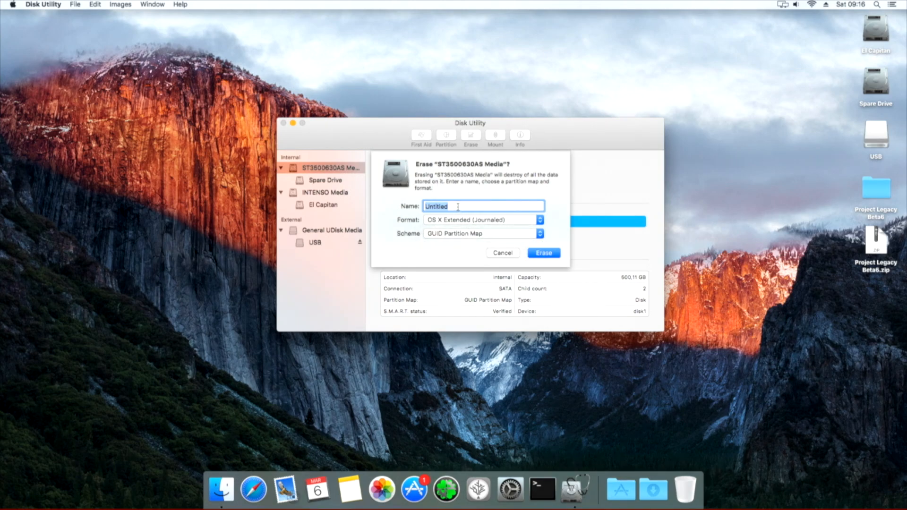
type("Big")
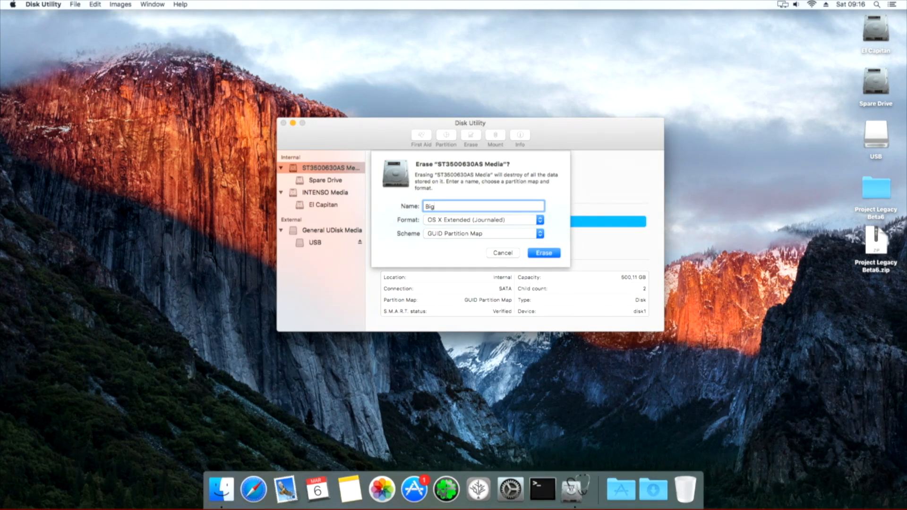
type("Sur")
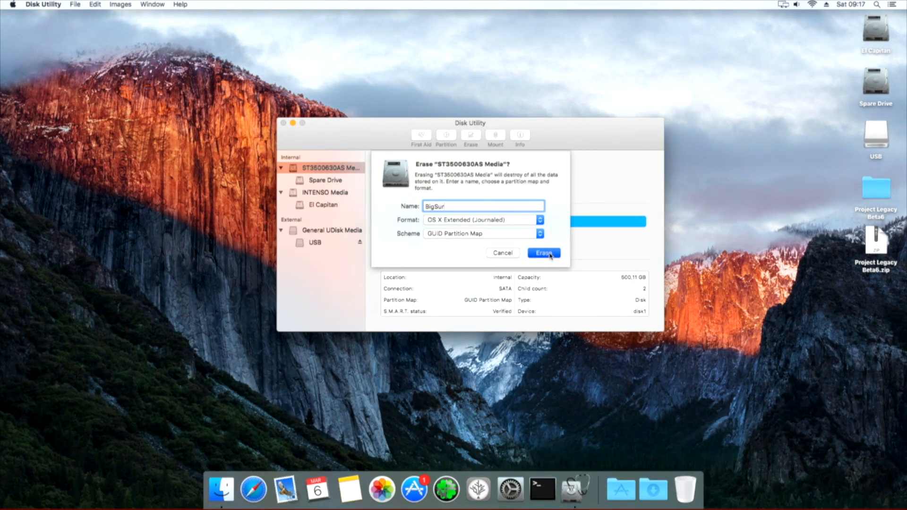
left_click(543, 253)
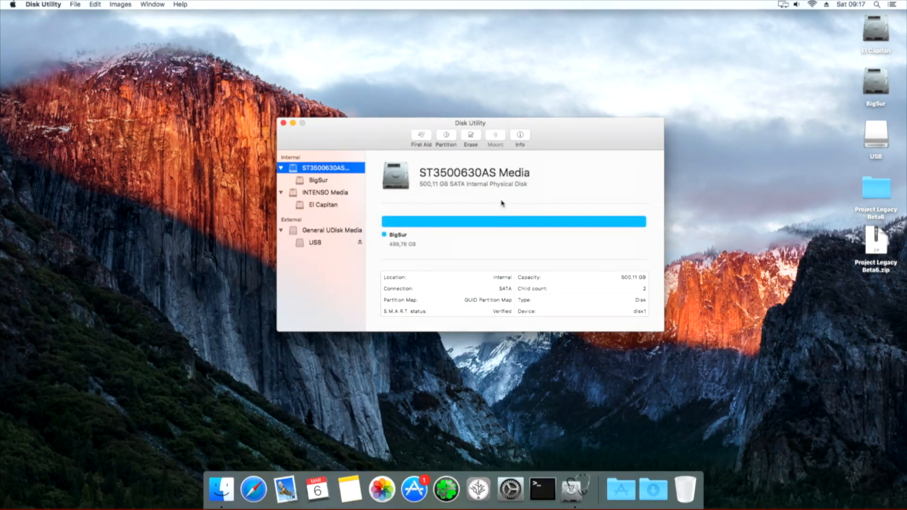
Erase the 4 GB General UDisk USB stick as 'OpenCore' and close Disk Utility.
left_click(331, 230)
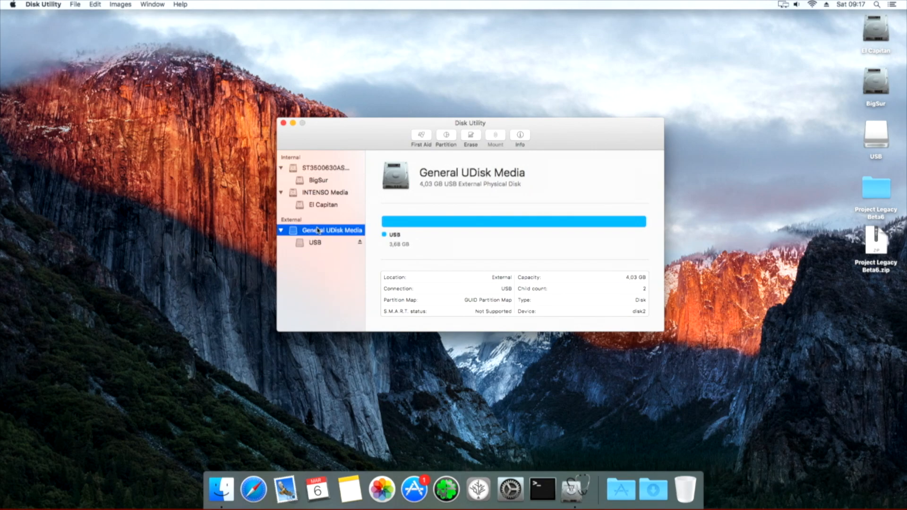
mouse_move(469, 142)
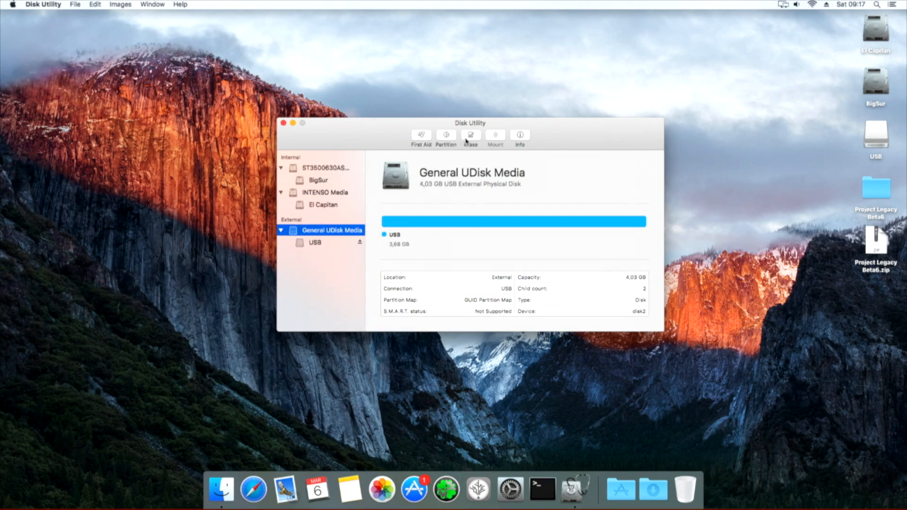
left_click(470, 137)
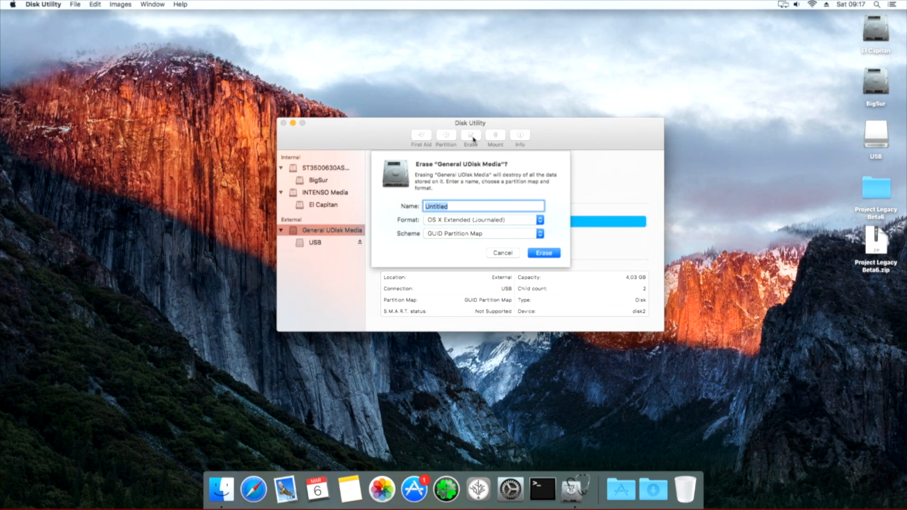
type("Ope")
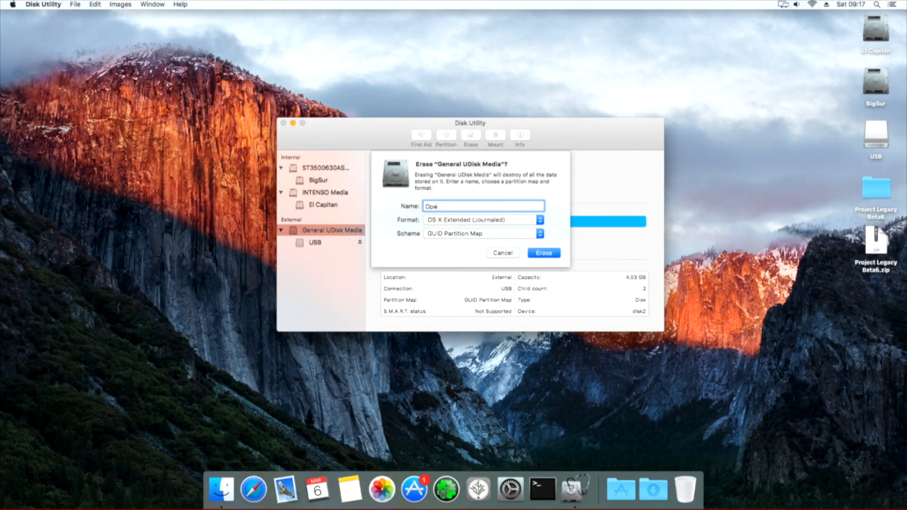
type("nCore")
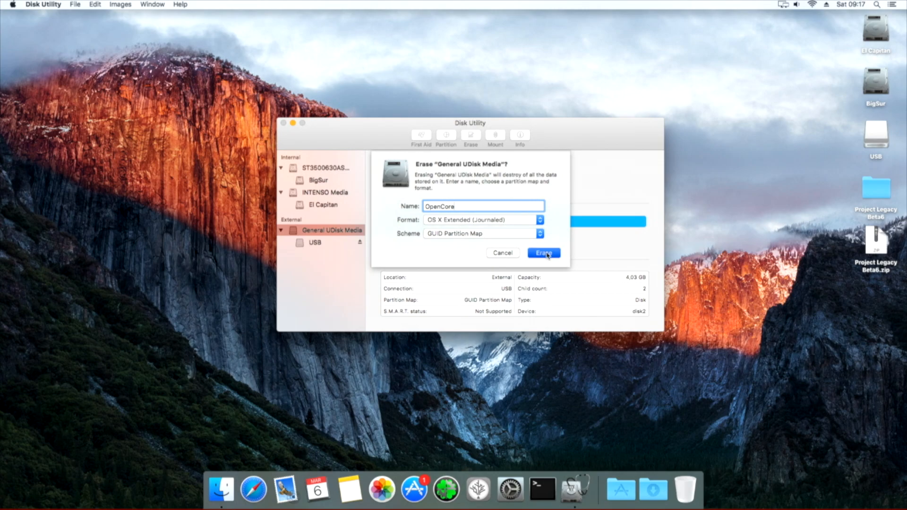
left_click(543, 253)
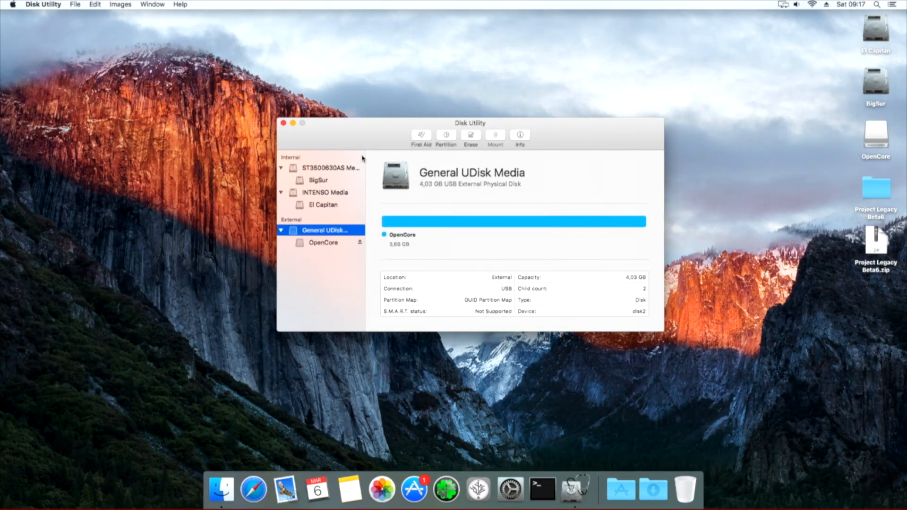
left_click(284, 123)
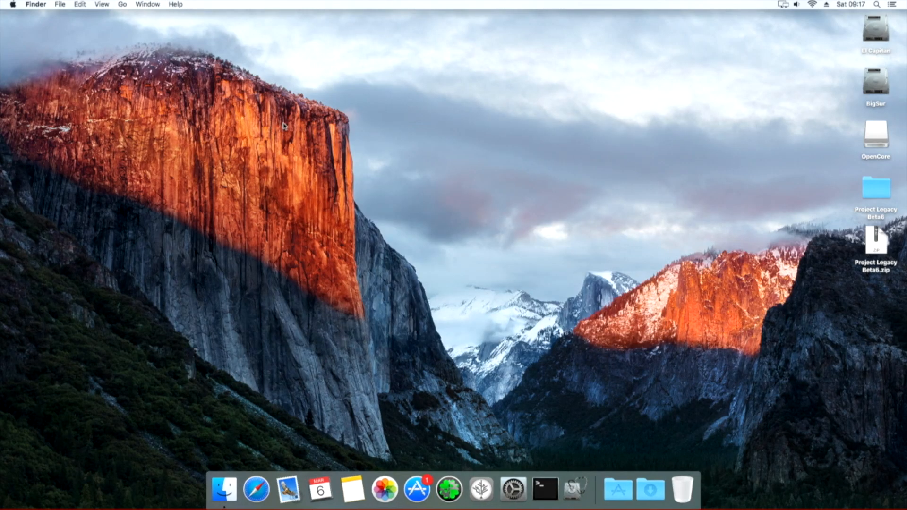
mouse_move(79, 5)
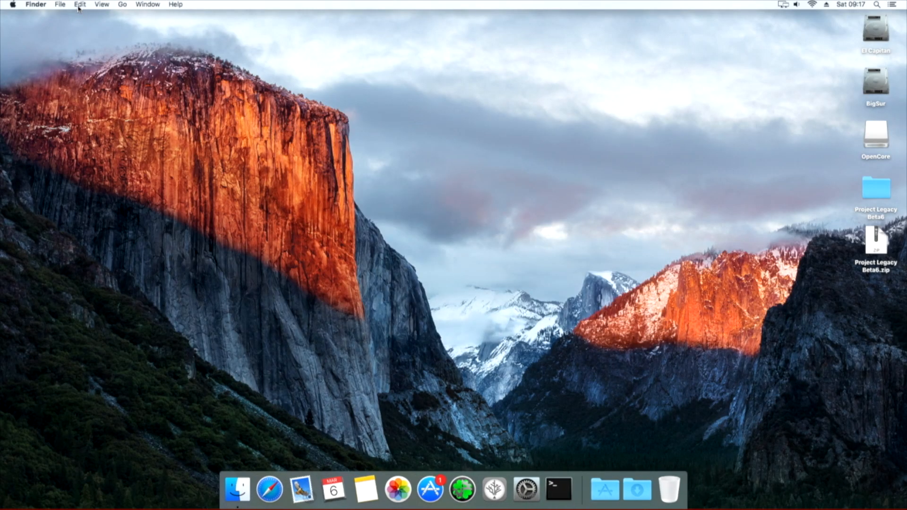
left_click(35, 4)
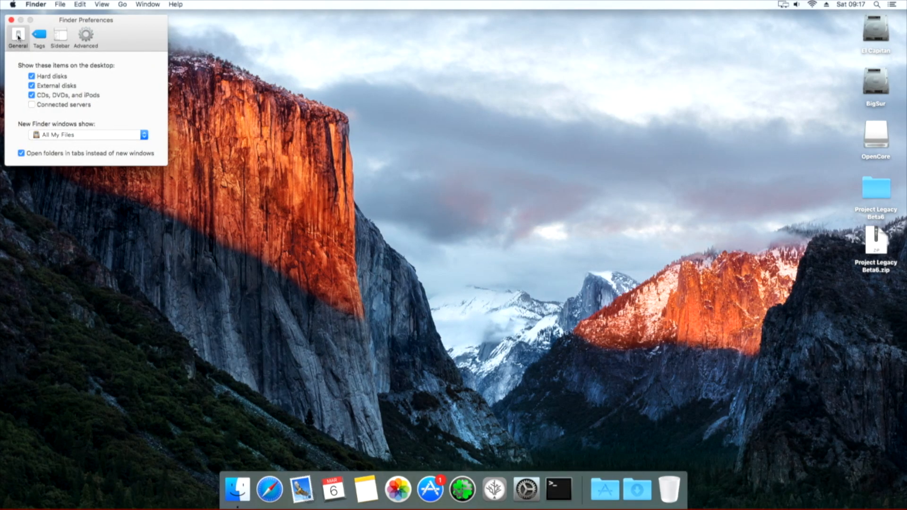
left_click(10, 20)
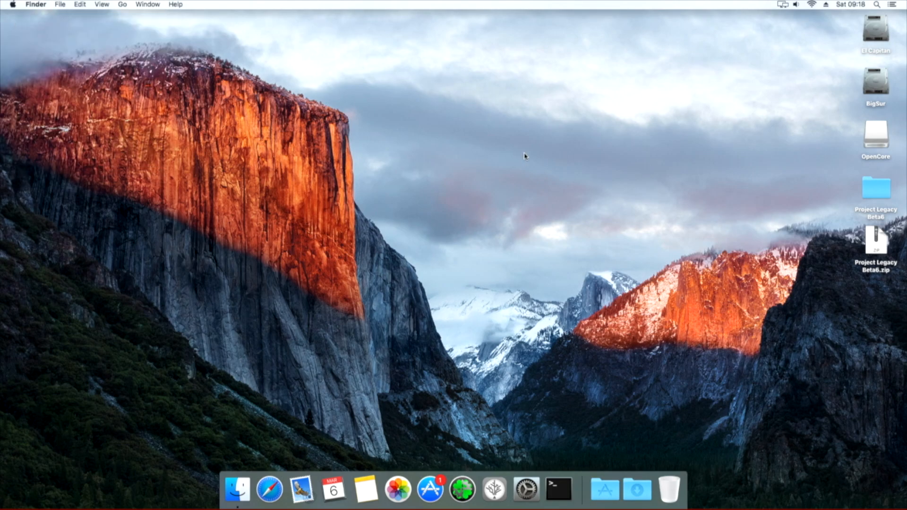
mouse_move(875, 195)
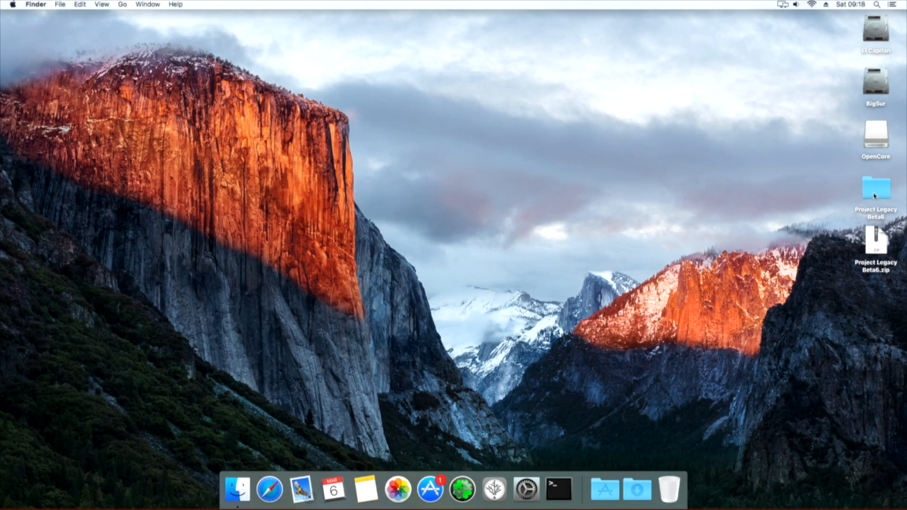
Open the Project Legacy Beta6 folder and launch Clover Configurator.
double_click(875, 191)
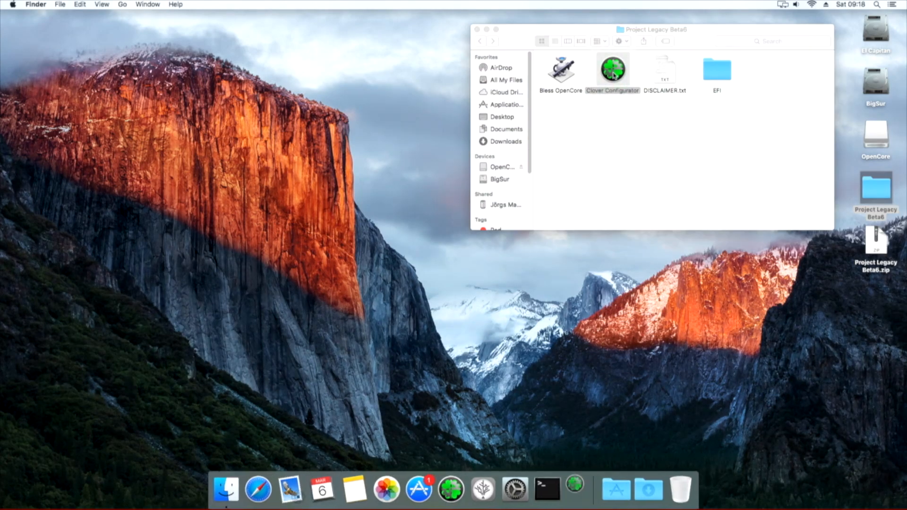
double_click(611, 69)
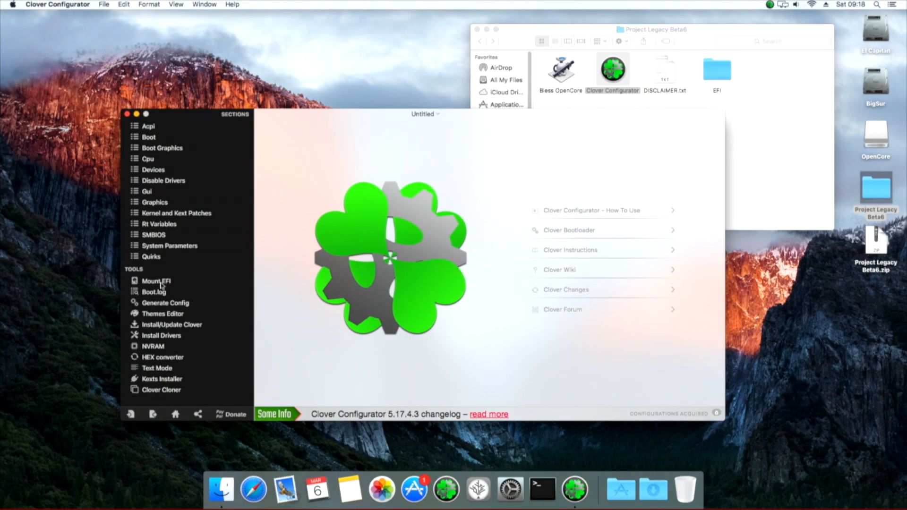
Mount the OpenCore stick's EFI partition (disk2s1) via Mount EFI, then quit Clover Configurator.
left_click(155, 280)
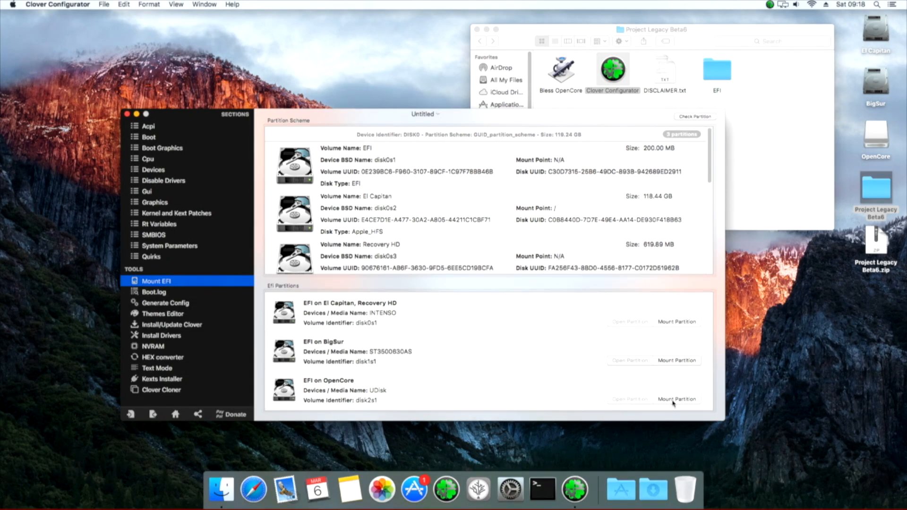
left_click(676, 399)
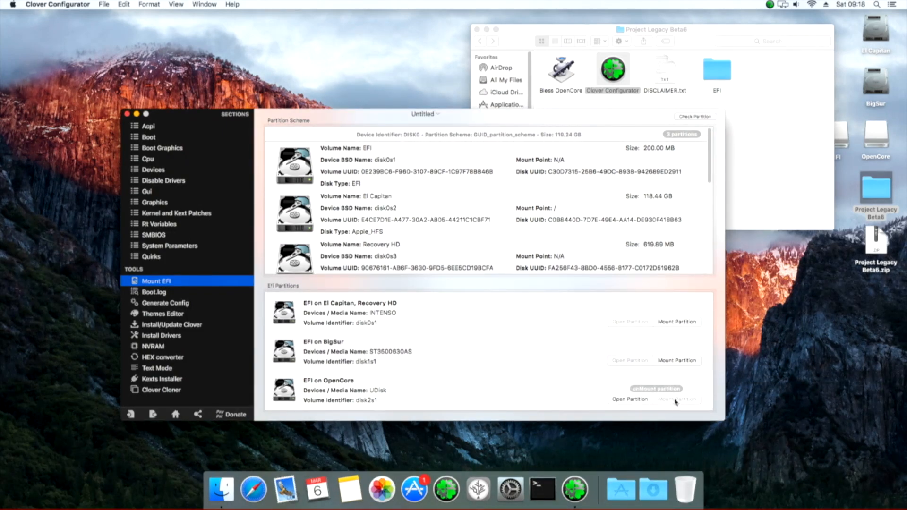
mouse_move(129, 141)
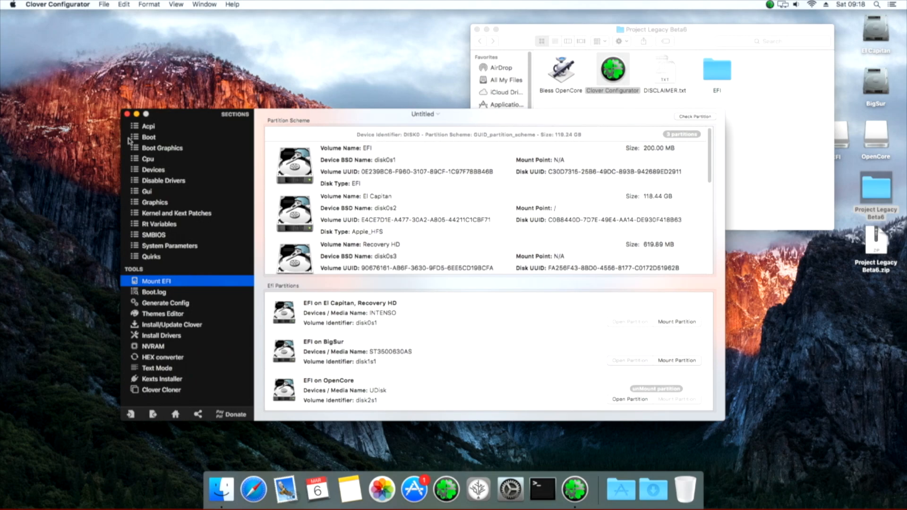
left_click(136, 113)
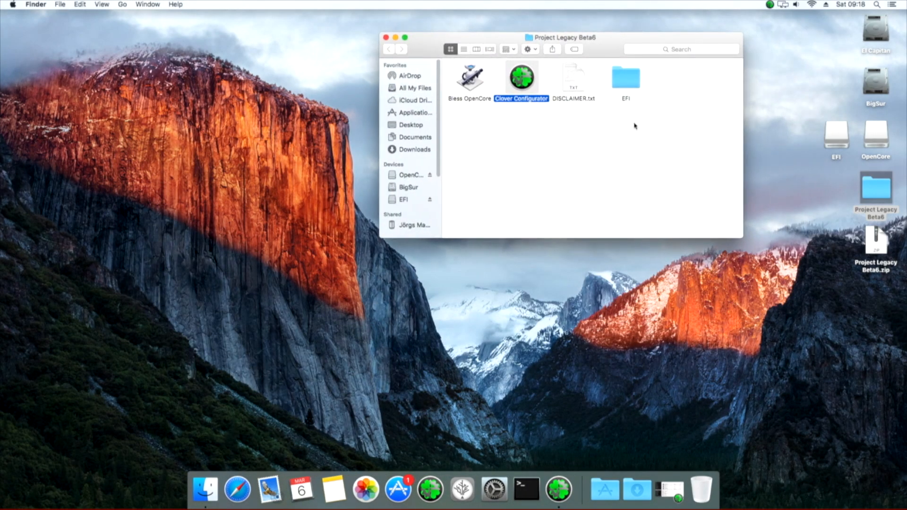
left_click(875, 193)
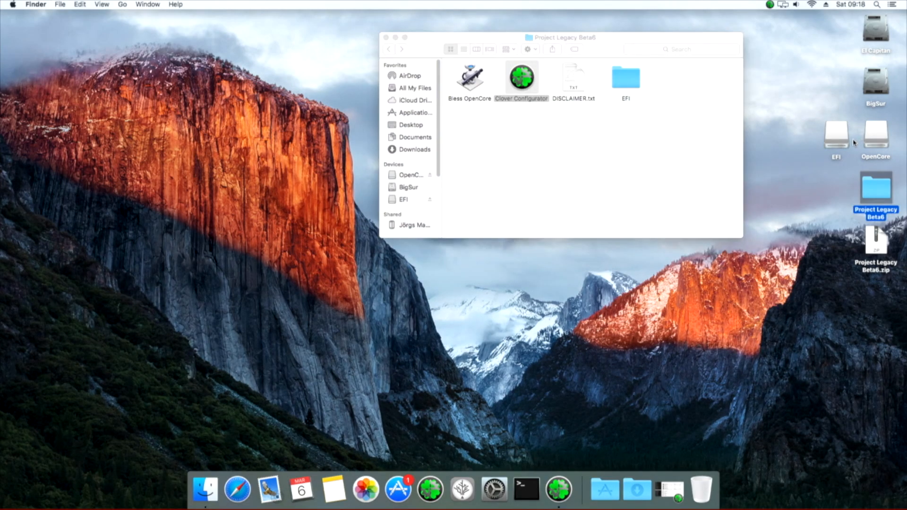
Select the OpenCore drive icon on the desktop.
left_click(876, 131)
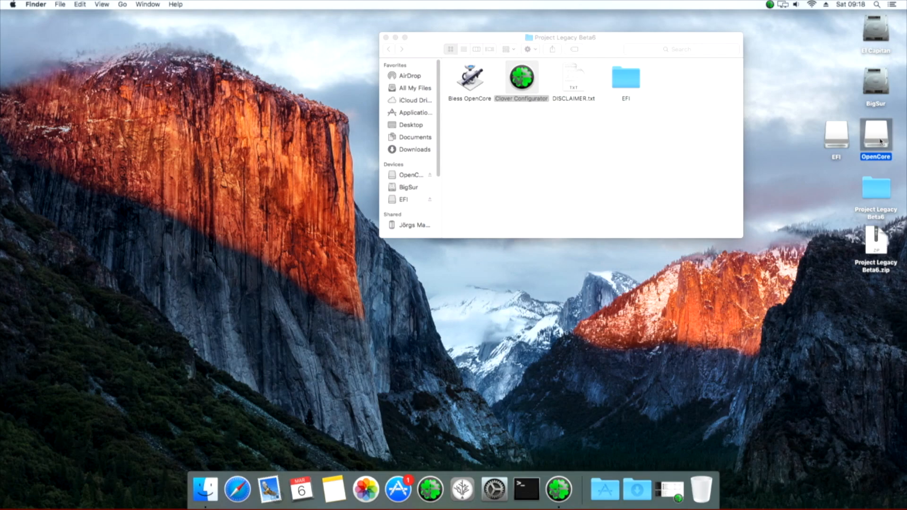
mouse_move(831, 141)
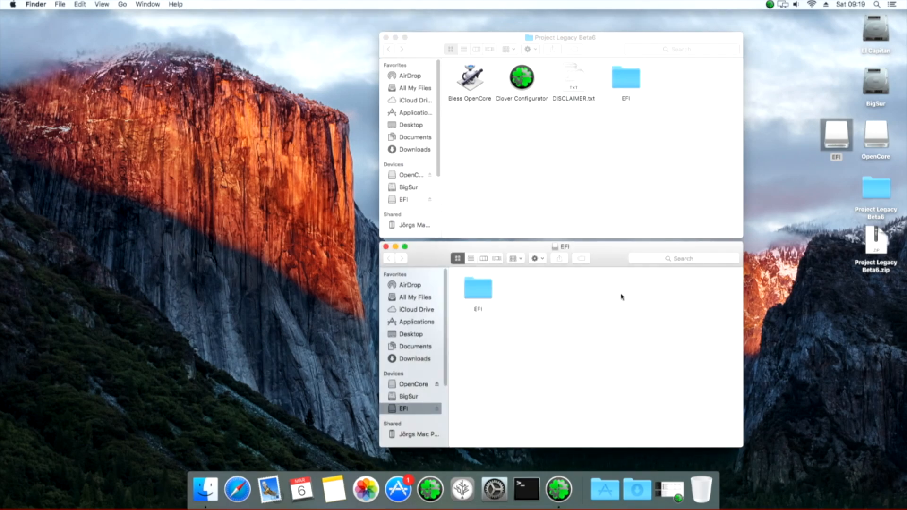
Navigate into EFI > OC and bring up the context menu for config_TXT.plist.
double_click(478, 288)
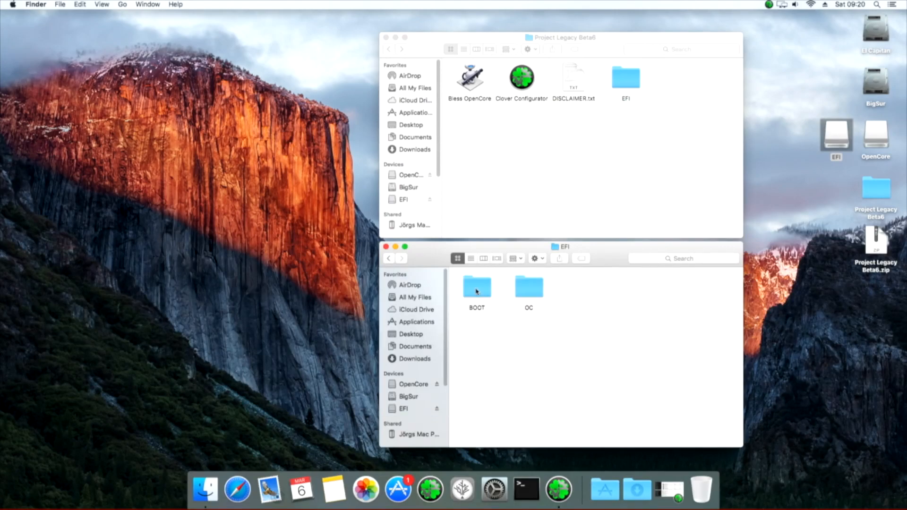
mouse_move(521, 291)
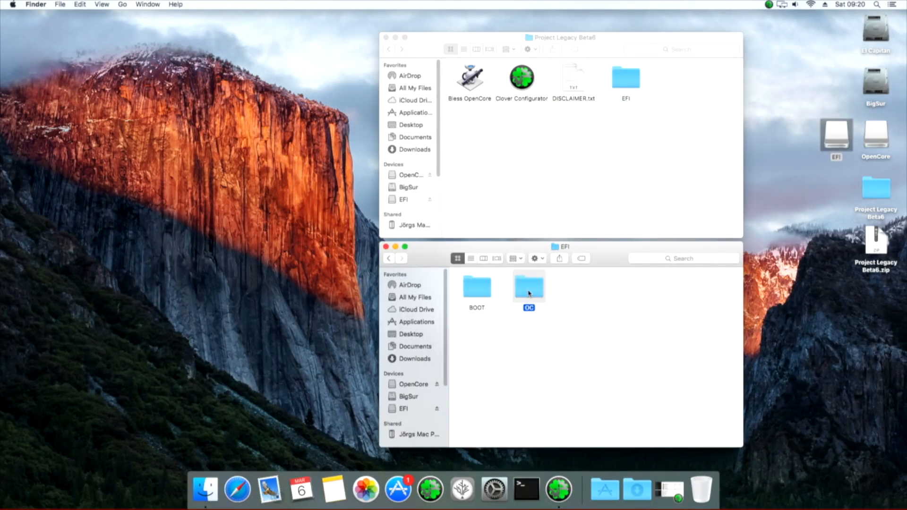
double_click(528, 286)
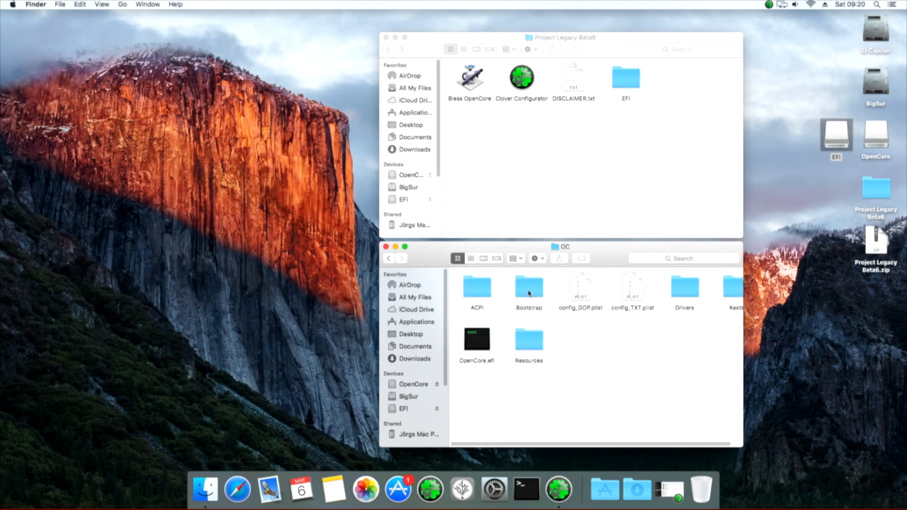
left_click(580, 286)
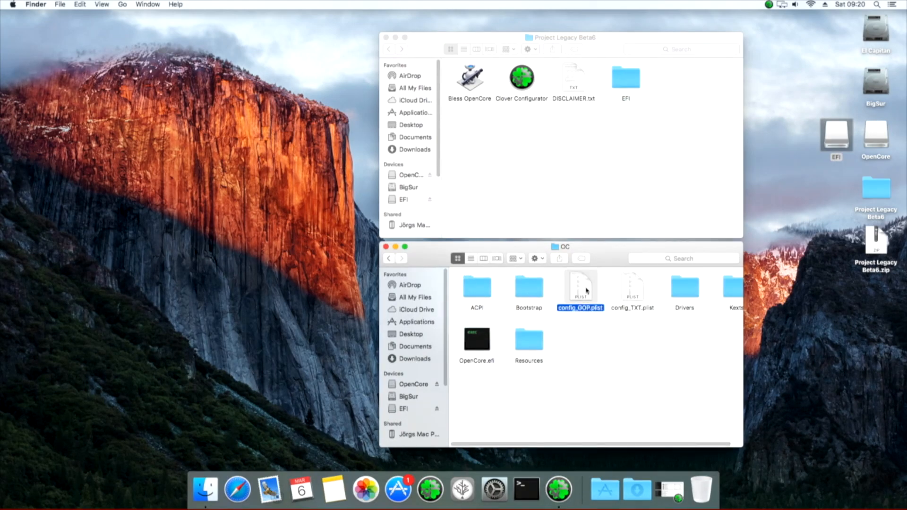
left_click(632, 287)
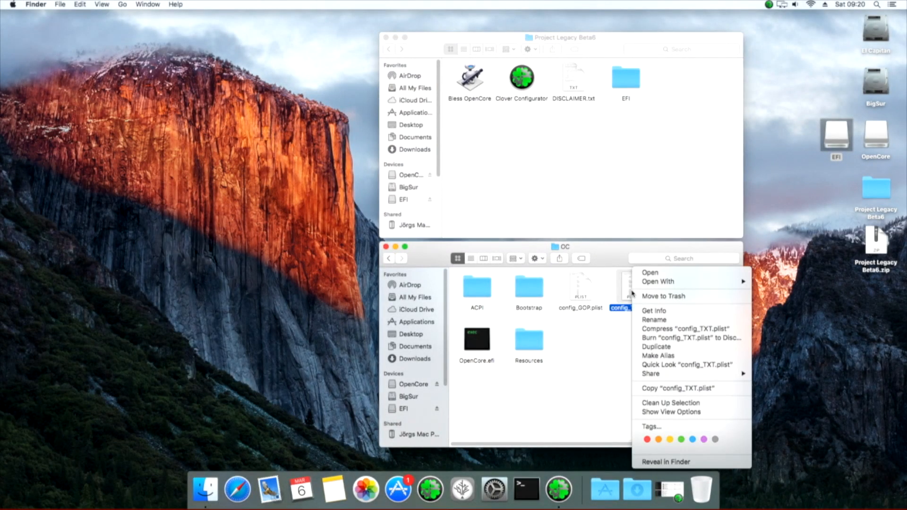
mouse_move(654, 319)
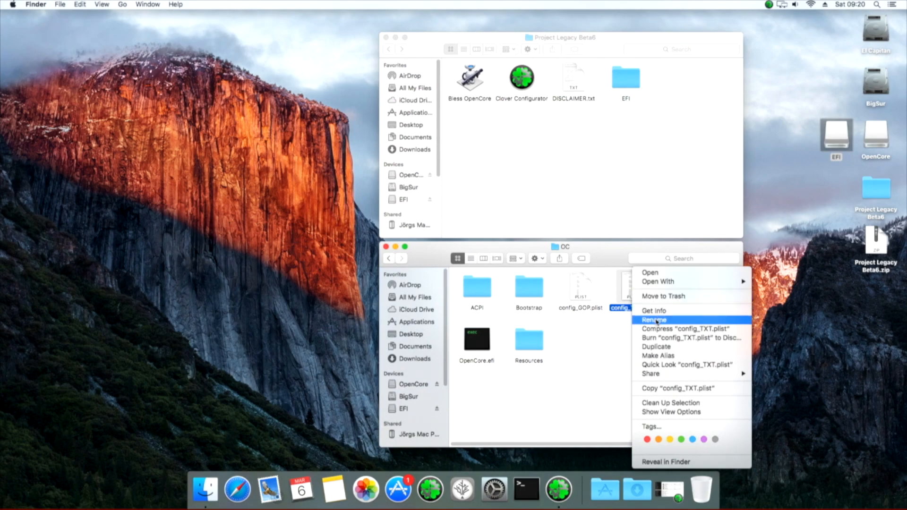
Rename config_TXT.plist to config.plist, then close the OC window.
left_click(654, 319)
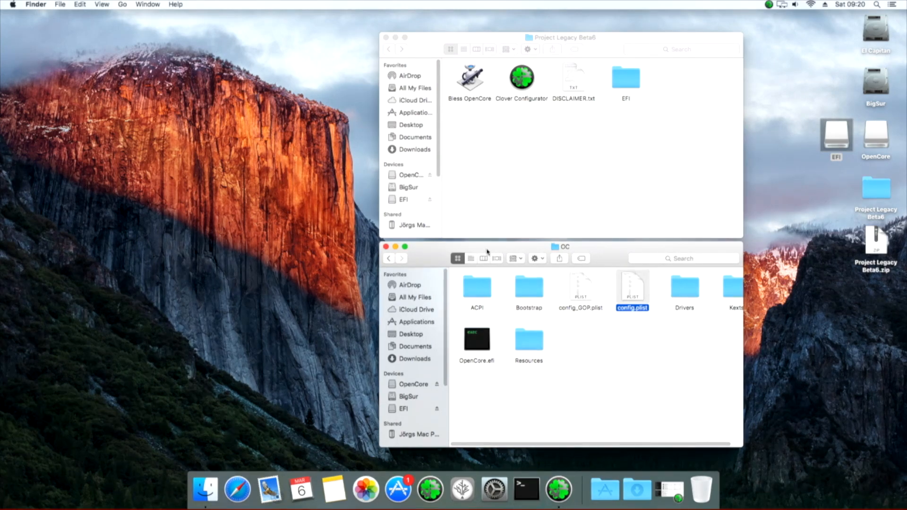
left_click(395, 247)
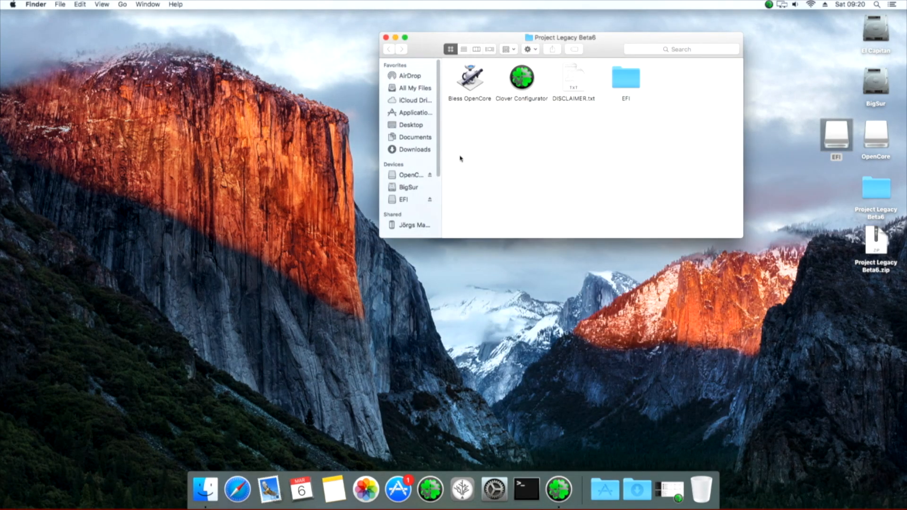
Launch Bless OpenCore, approve its administrator request, and close the Project Legacy Beta6 window.
left_click(469, 77)
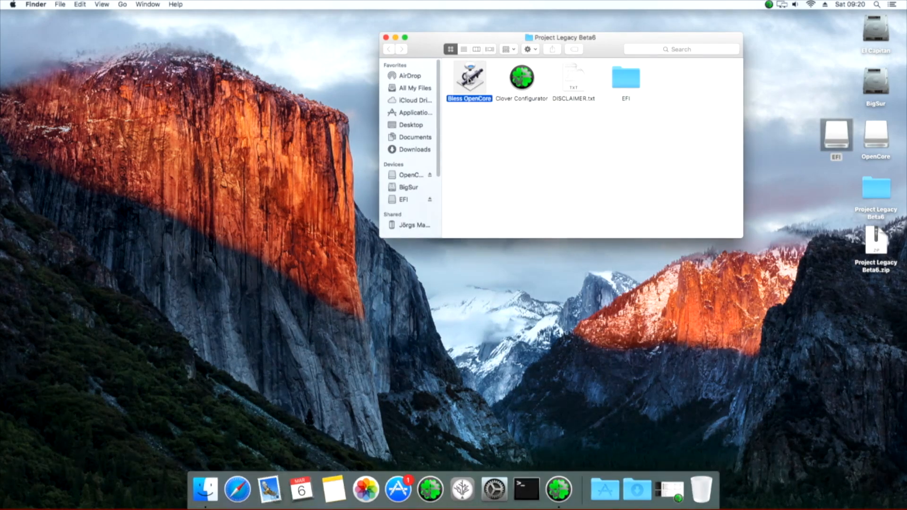
double_click(469, 77)
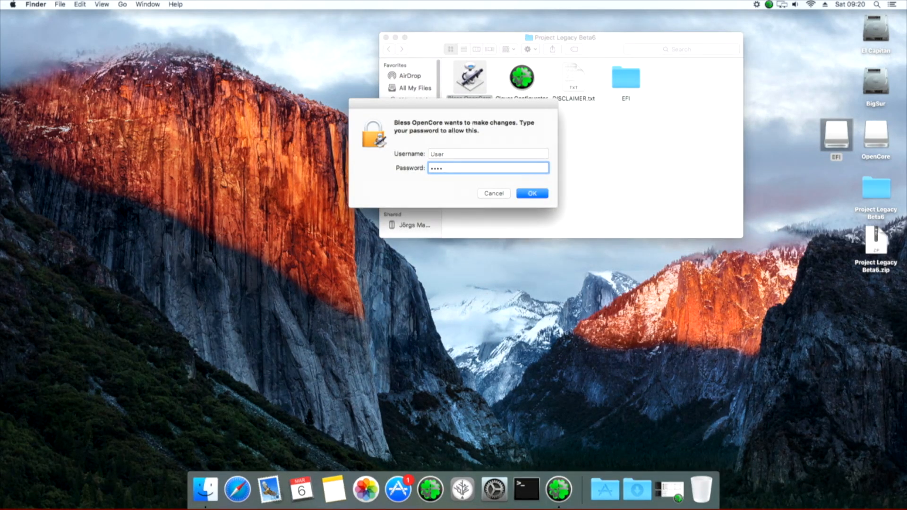
left_click(531, 192)
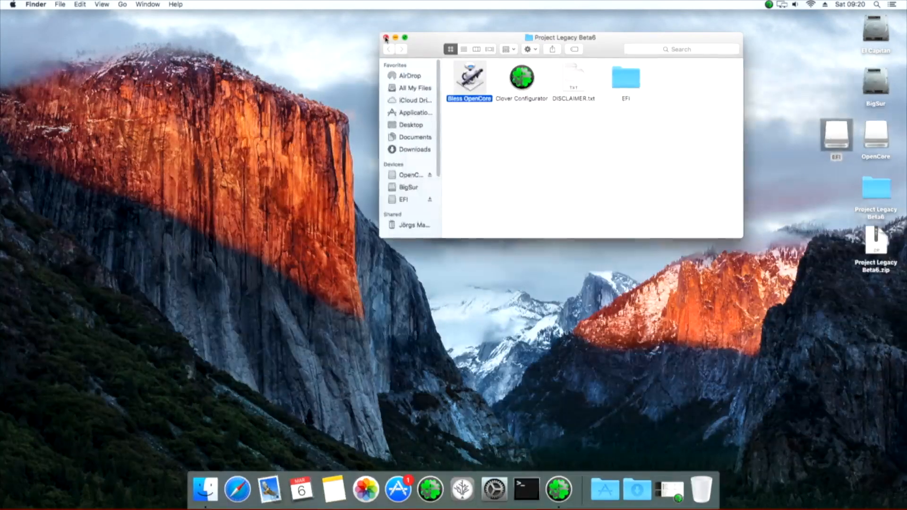
left_click(386, 38)
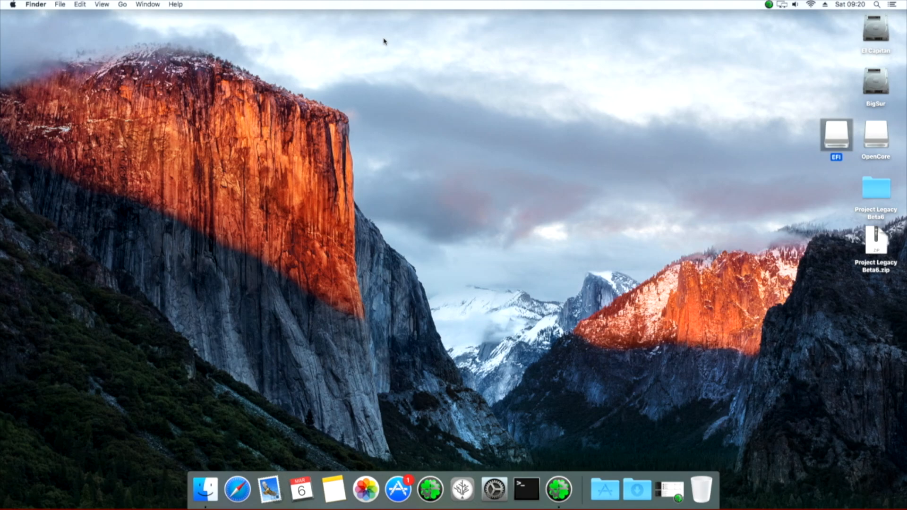
mouse_move(322, 14)
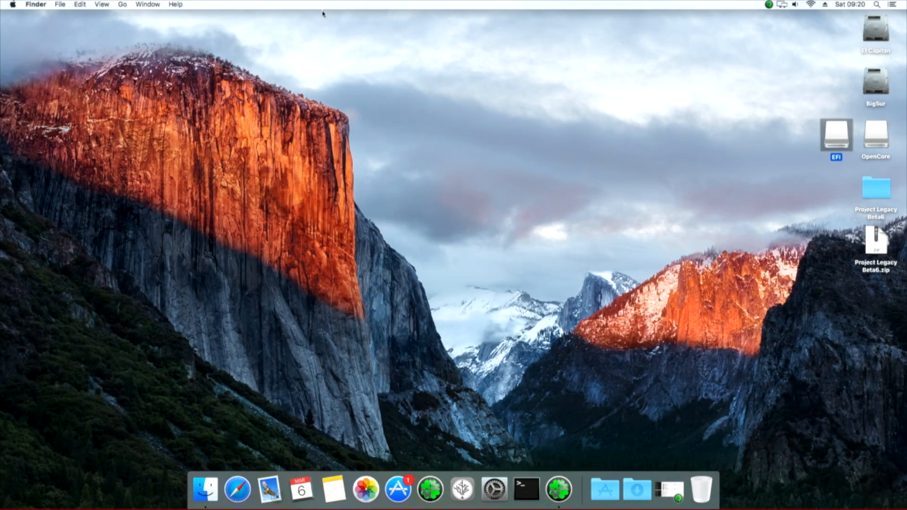
Restart from the Apple menu and pick the El Capitan entry in OpenCore's boot menu.
left_click(11, 4)
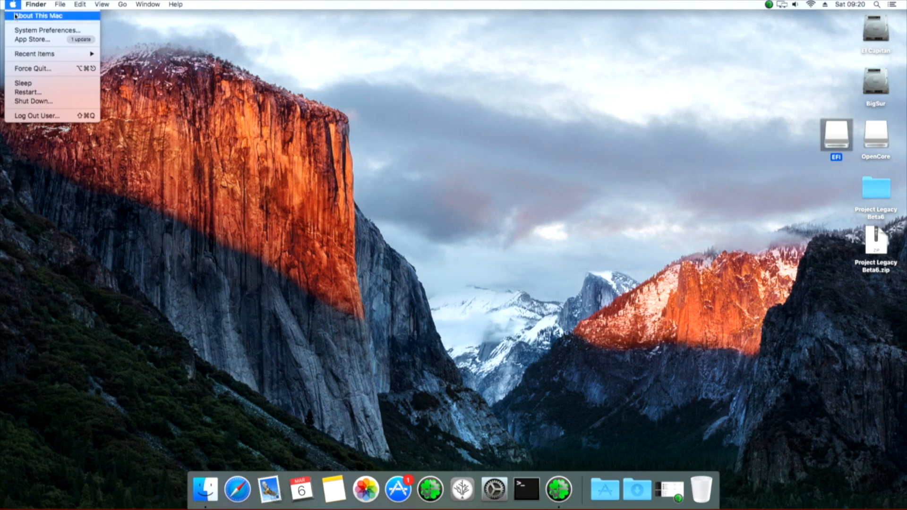
left_click(29, 92)
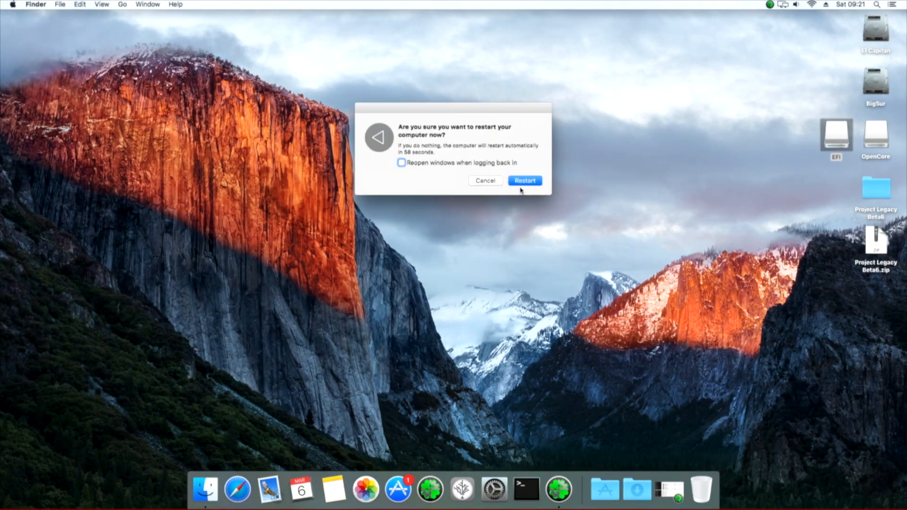
left_click(523, 180)
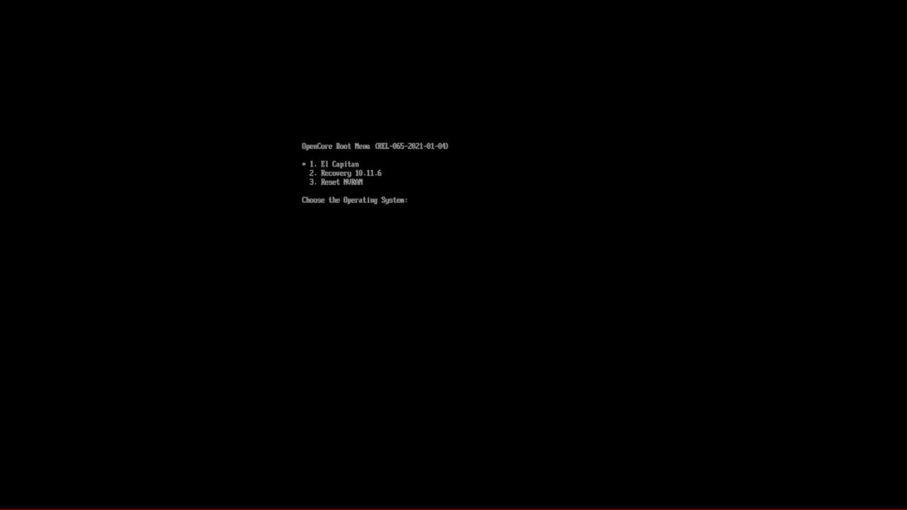
key("Return")
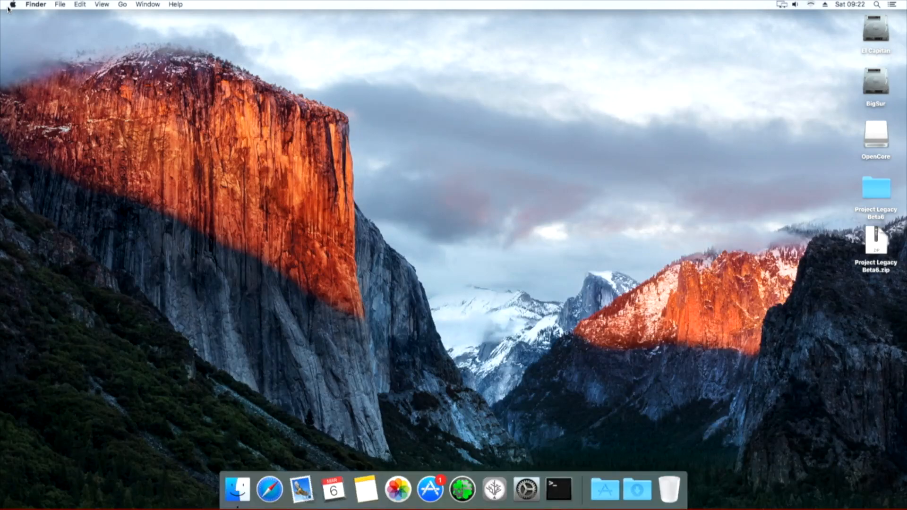
Check About This Mac for OS X El Capitan 10.11.6 on a Mac Pro (Early 2008), then peek at Downloads.
left_click(11, 5)
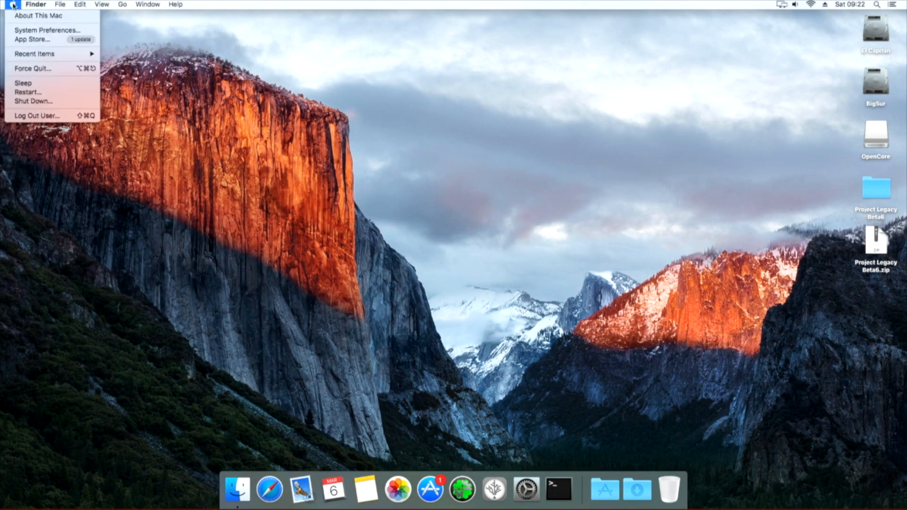
left_click(18, 19)
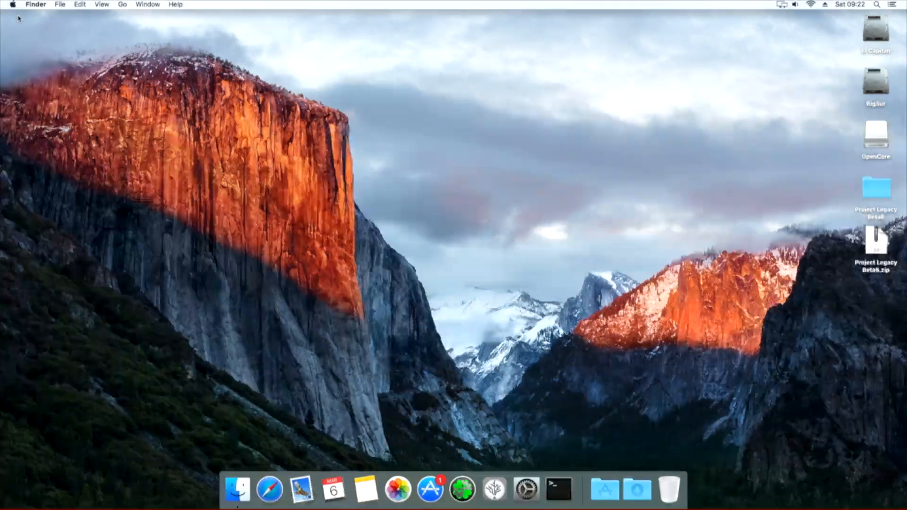
left_click(11, 5)
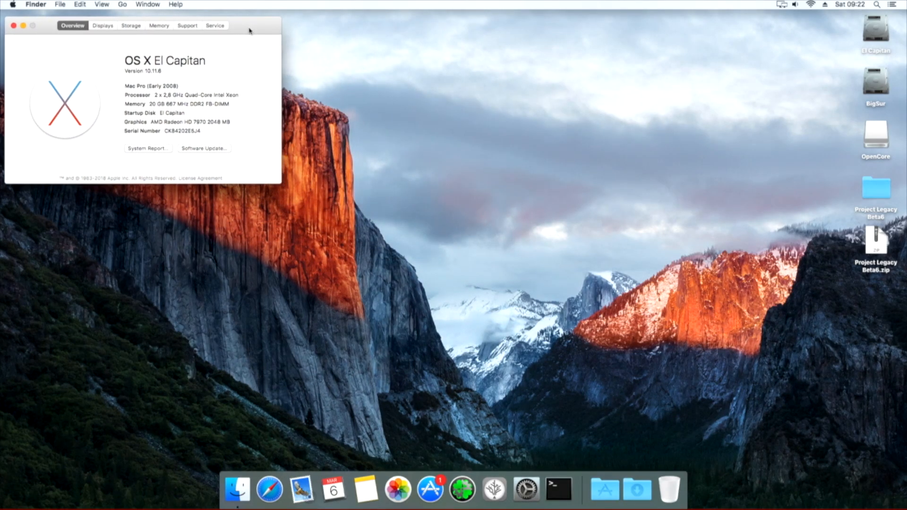
mouse_move(631, 474)
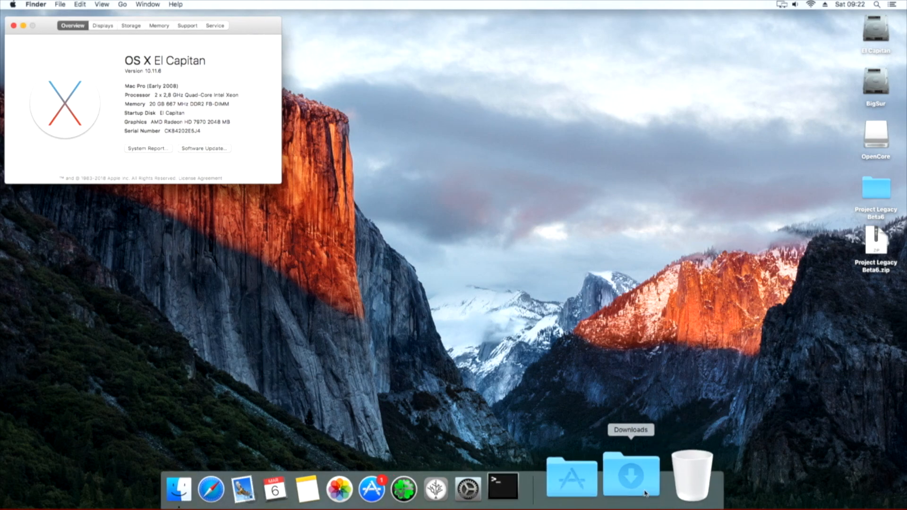
left_click(630, 474)
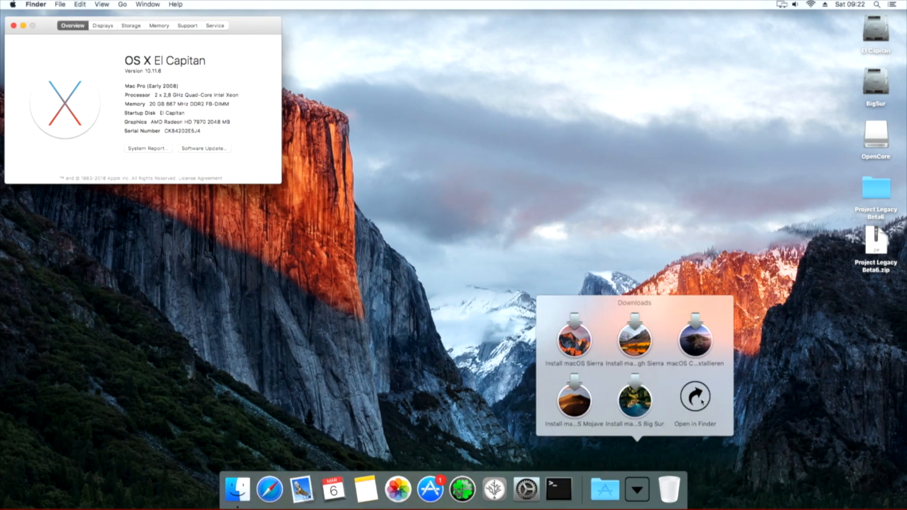
Show the Downloads folder in Finder and launch Install macOS Big Sur.
left_click(694, 398)
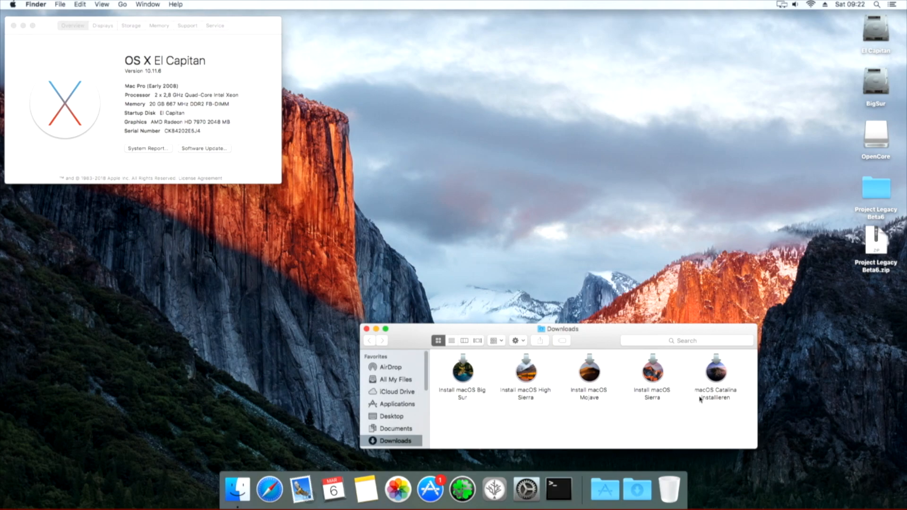
mouse_move(491, 383)
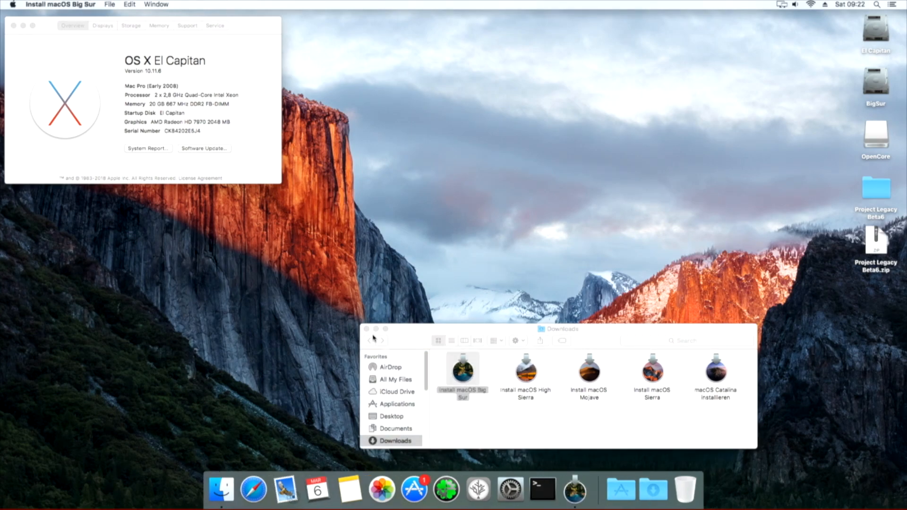
double_click(462, 369)
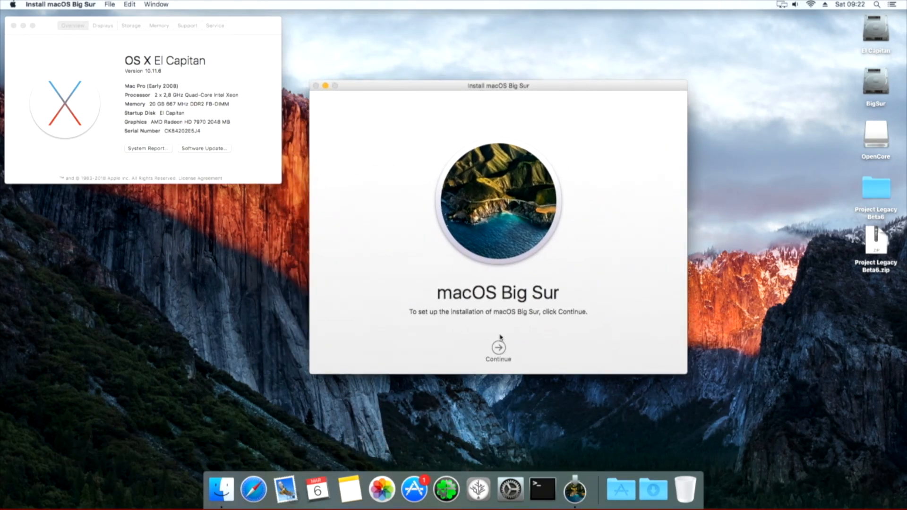
Pick the BigSur disk, authorize the installer helper with the admin password, and restart.
left_click(498, 349)
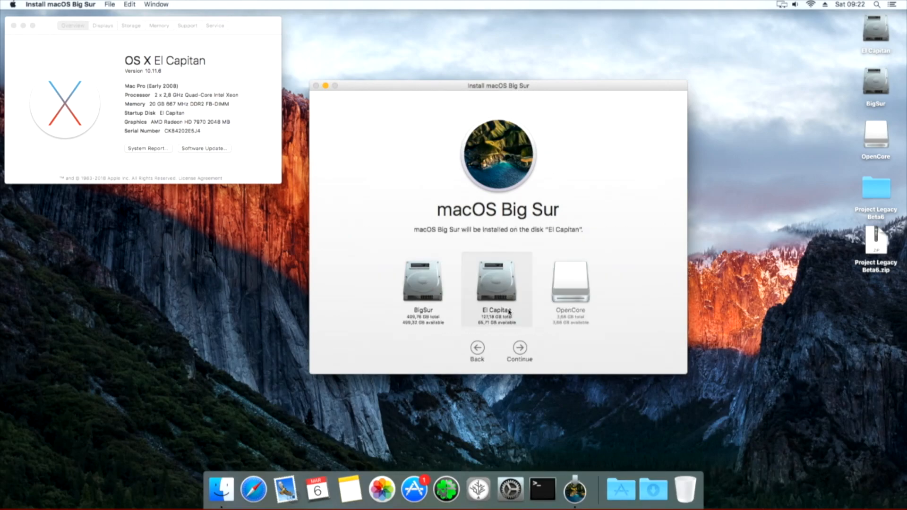
left_click(518, 347)
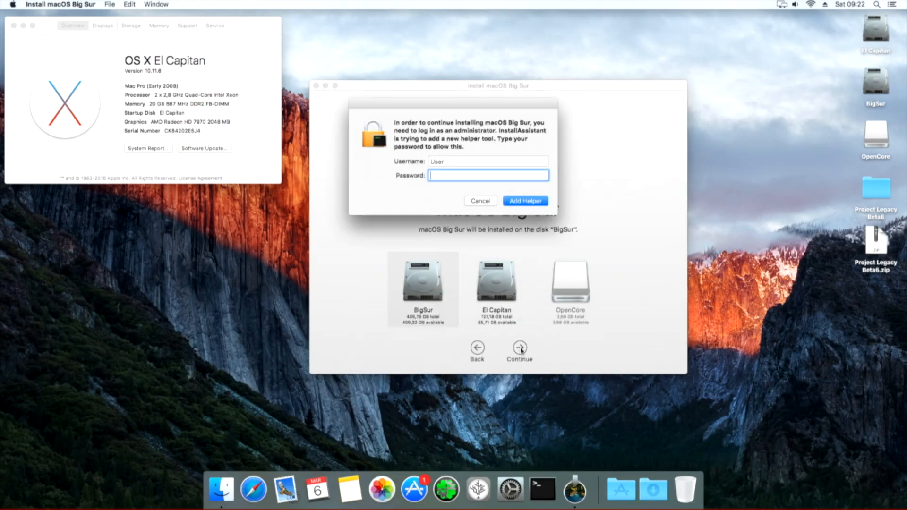
type("•")
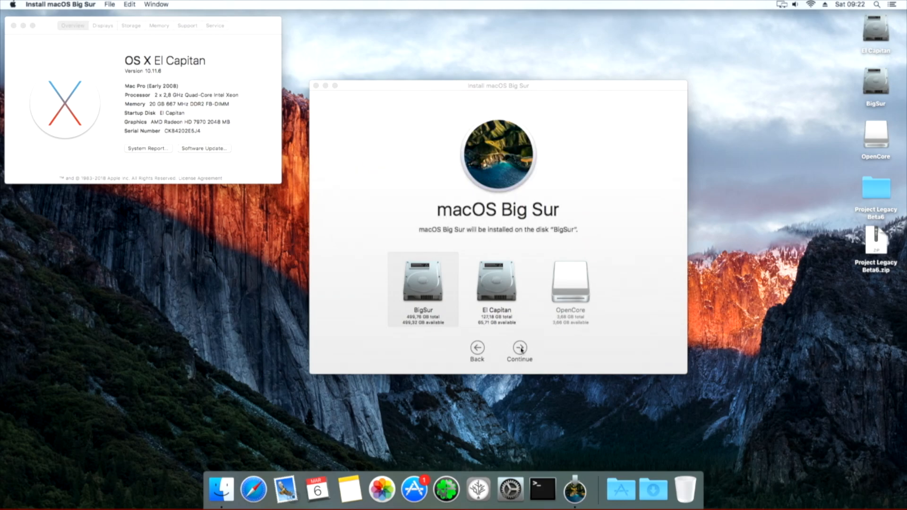
left_click(519, 349)
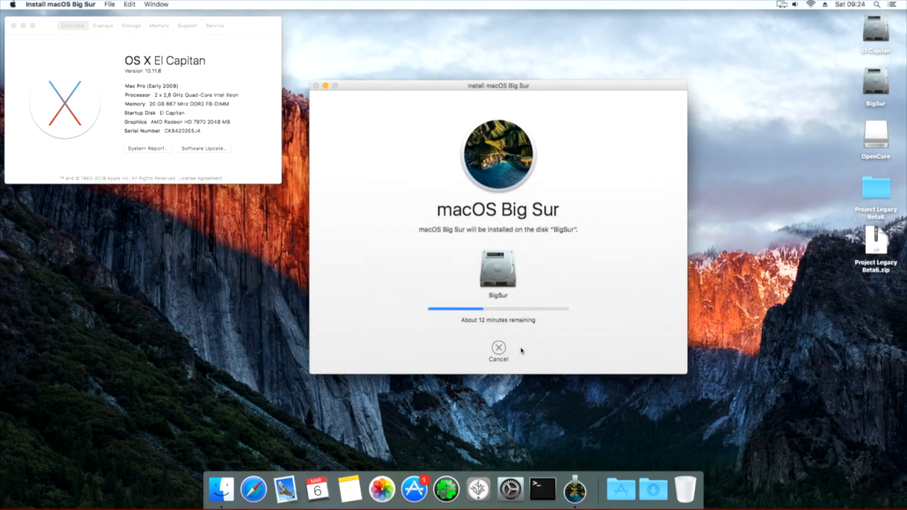
mouse_move(523, 330)
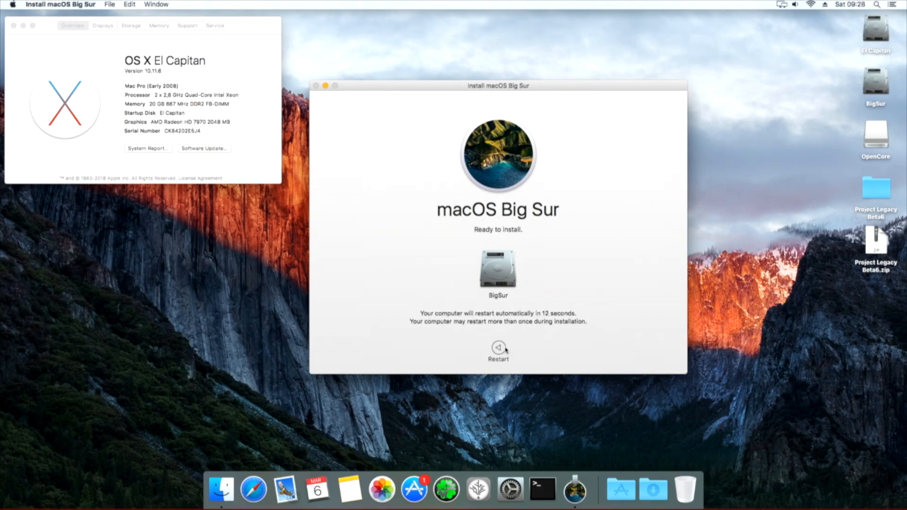
left_click(497, 348)
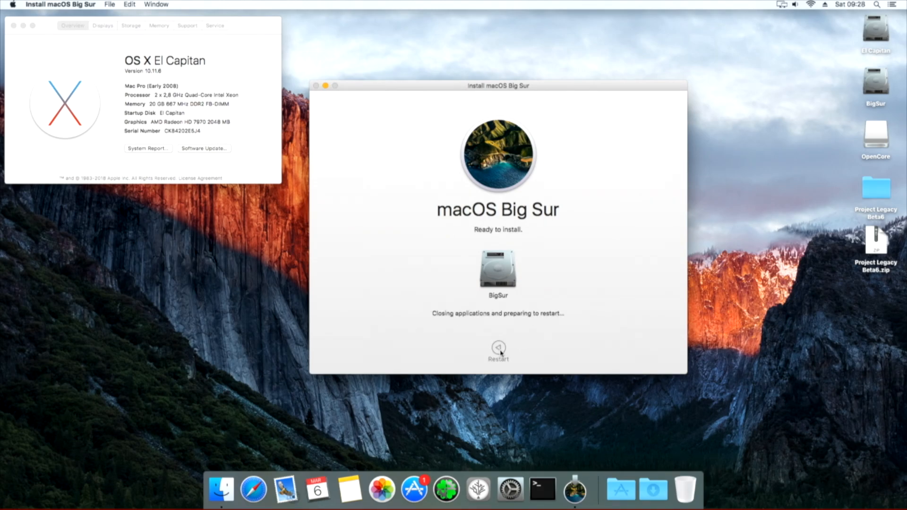
left_click(497, 348)
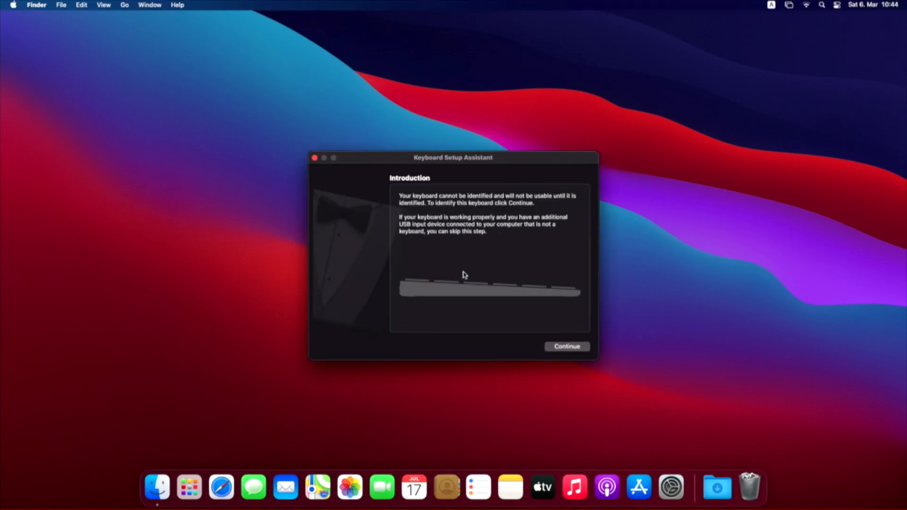
Finish Keyboard Setup Assistant and enable Hard disks on the desktop in Finder Preferences.
left_click(567, 346)
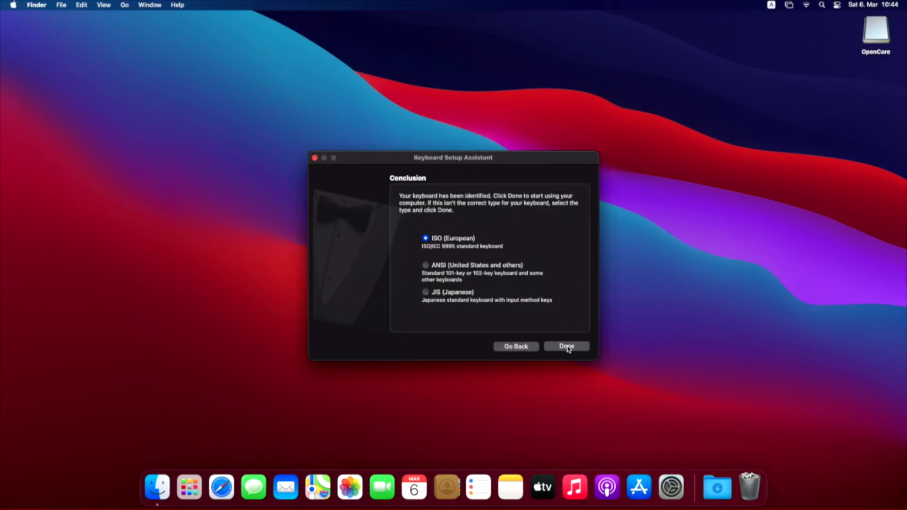
left_click(36, 5)
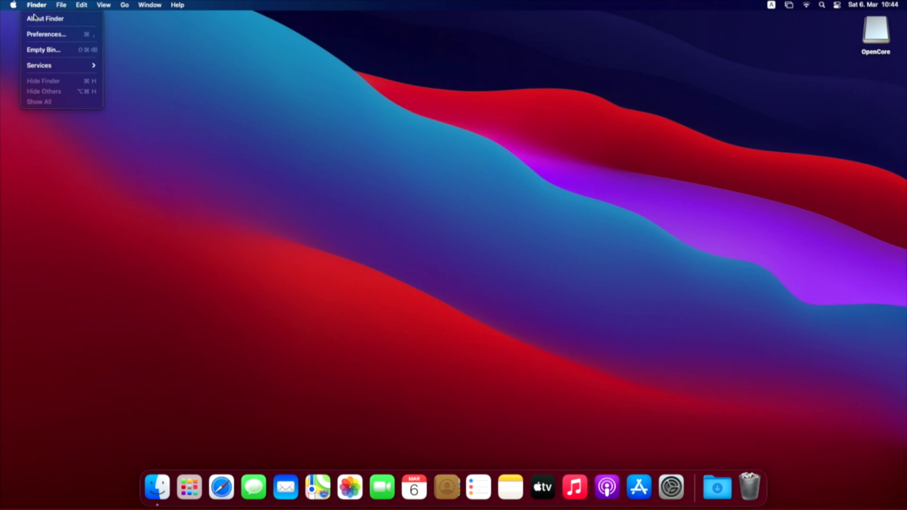
left_click(46, 33)
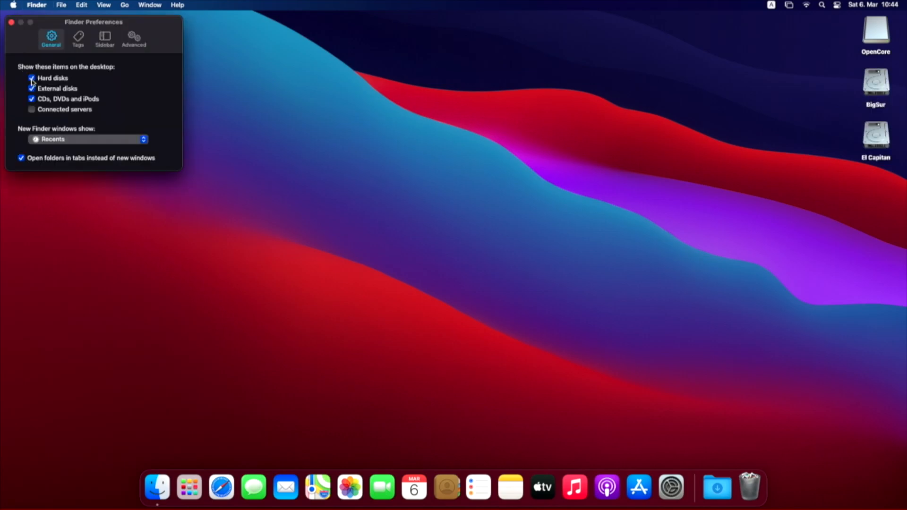
left_click(10, 22)
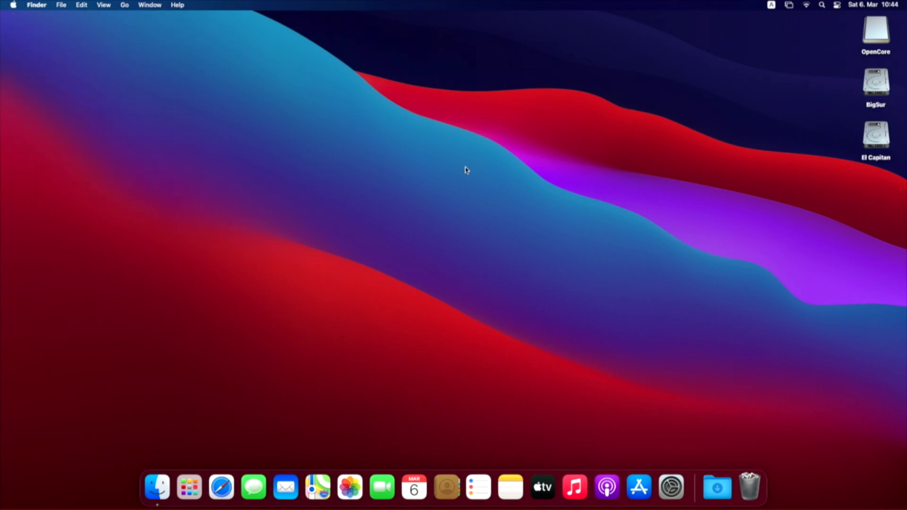